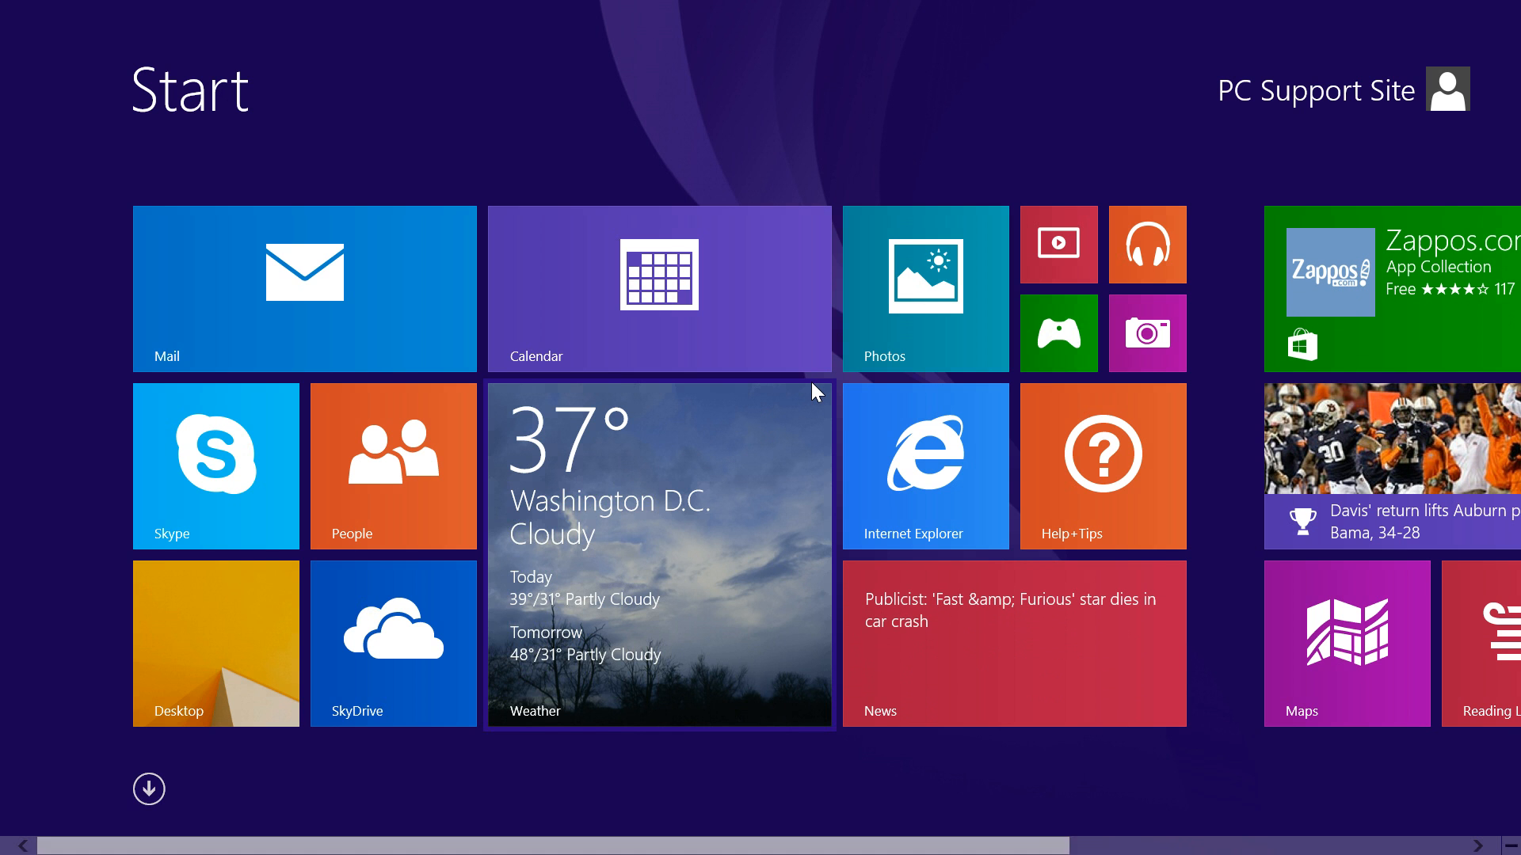
Browse the Start screen tiles and Apps list, then go to the desktop via the Desktop tile.
scroll(right, 3)
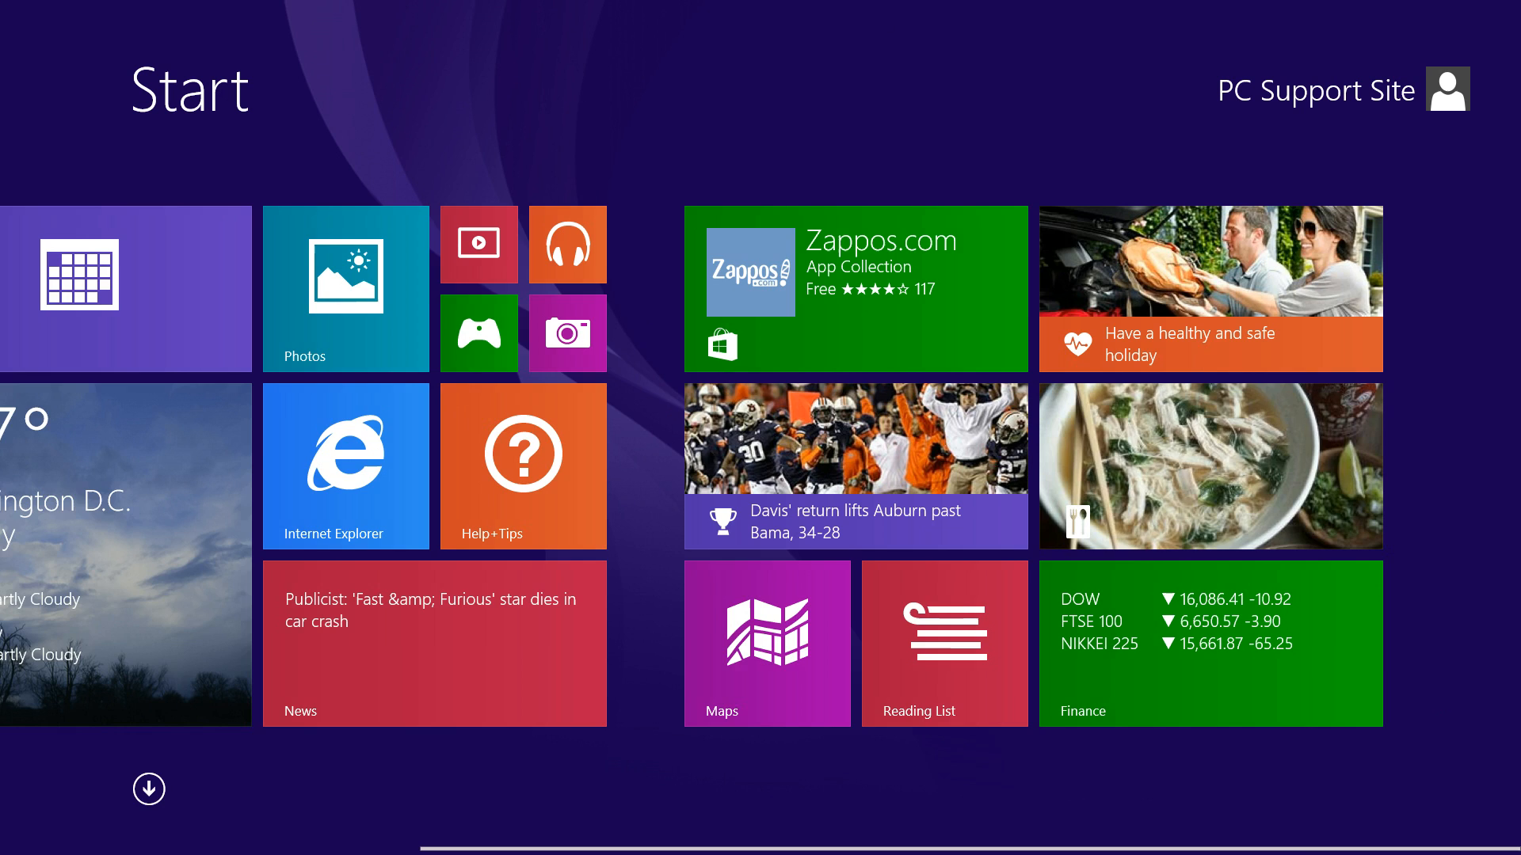
scroll(left, 3)
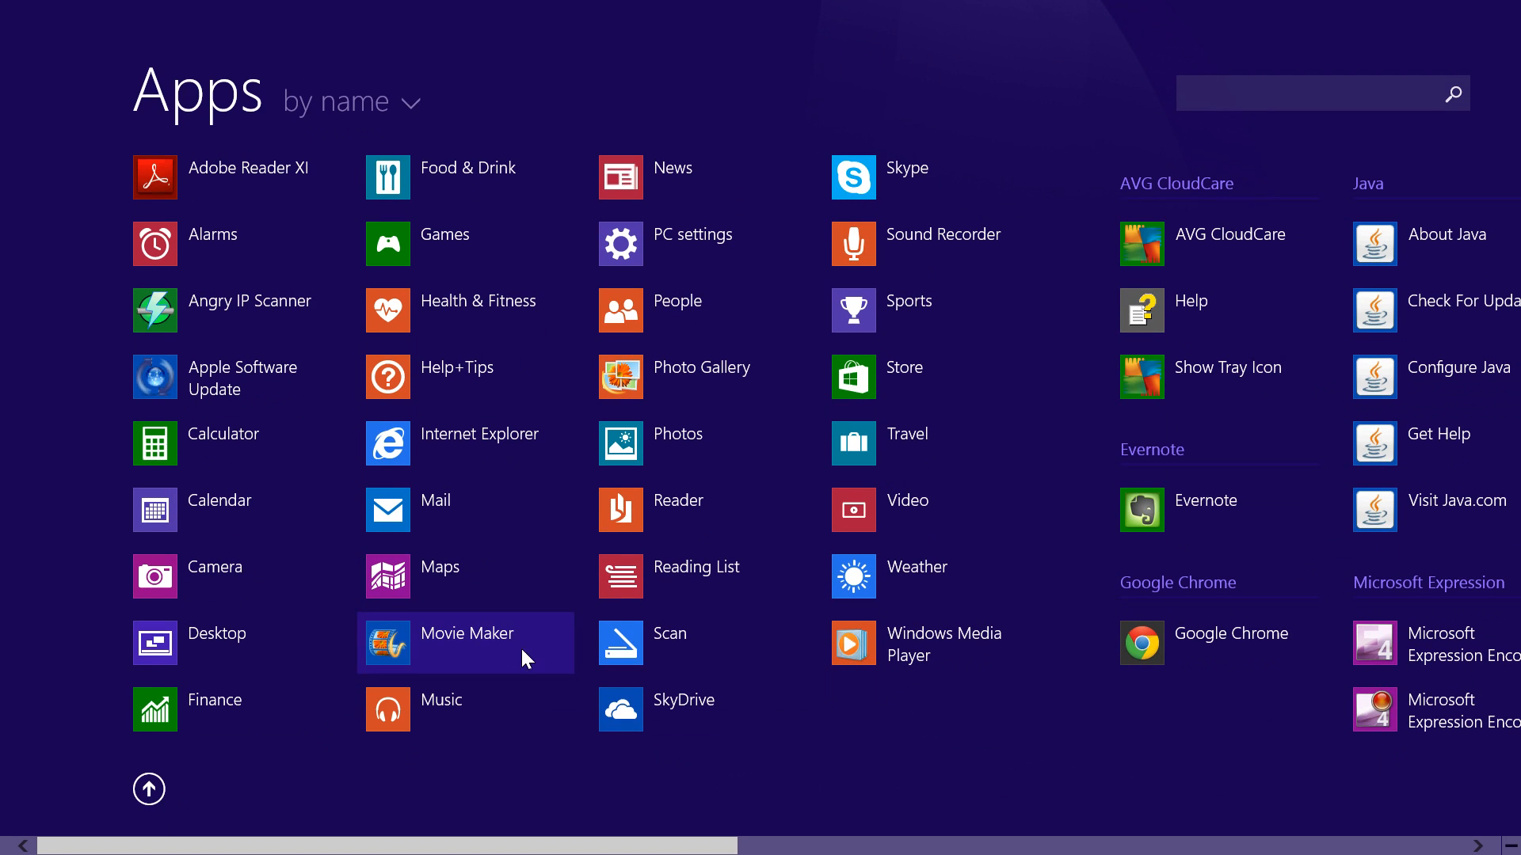
scroll(right, 3)
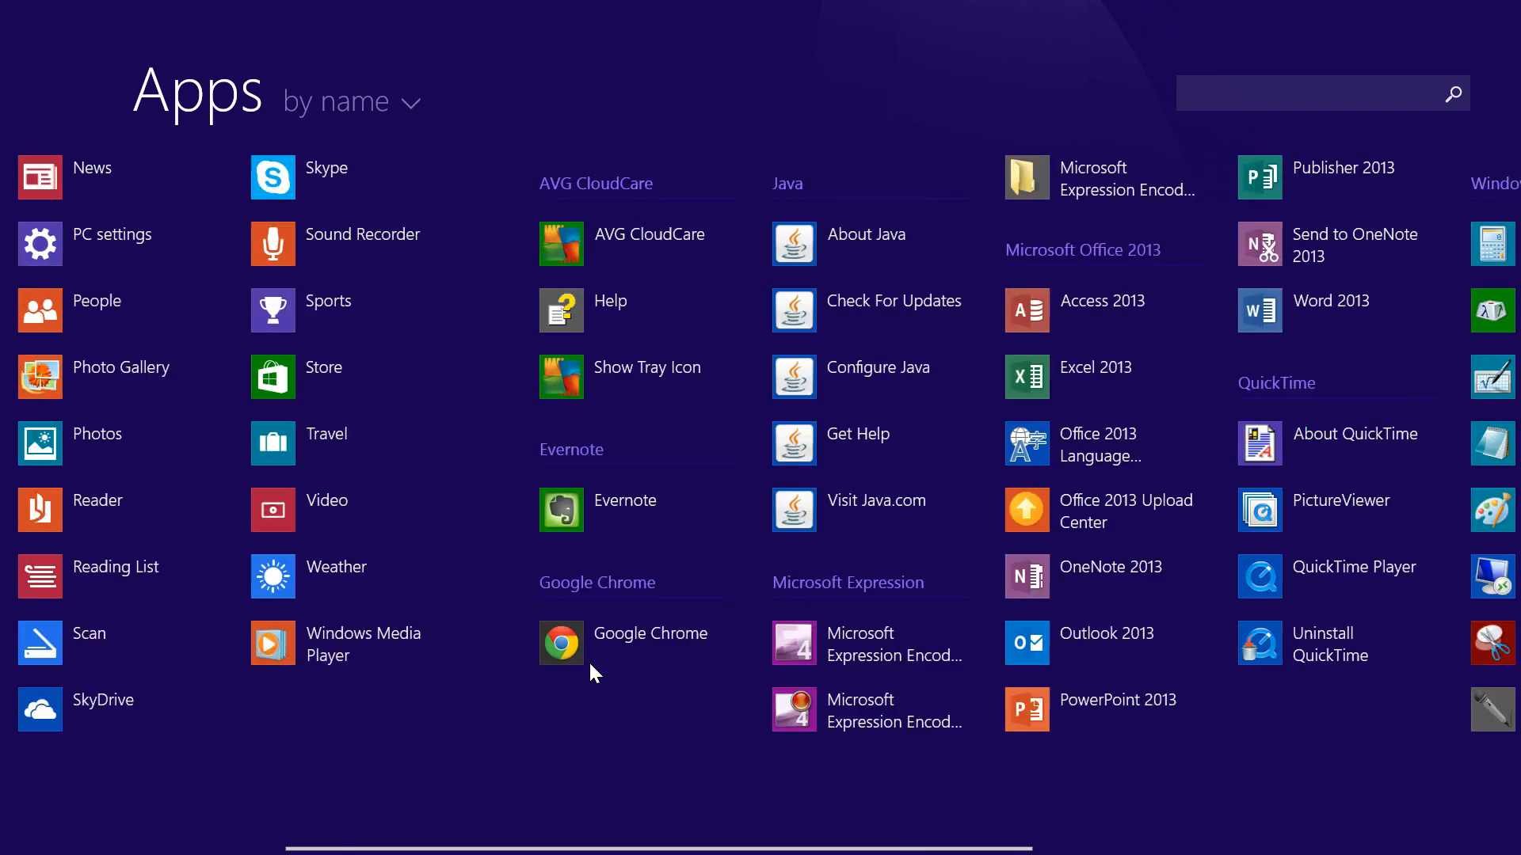
scroll(left, 3)
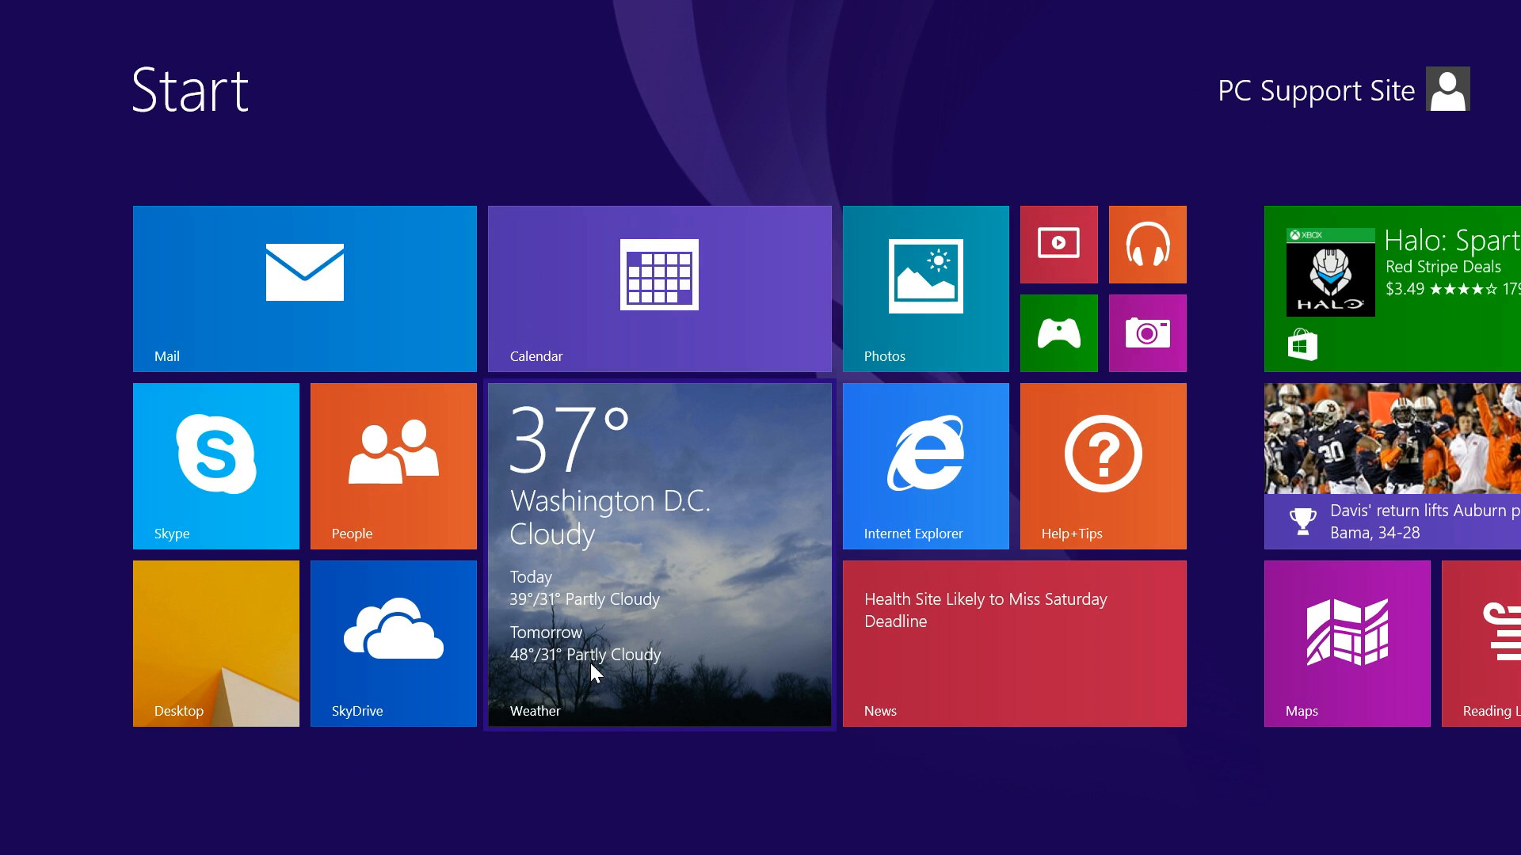
click(214, 643)
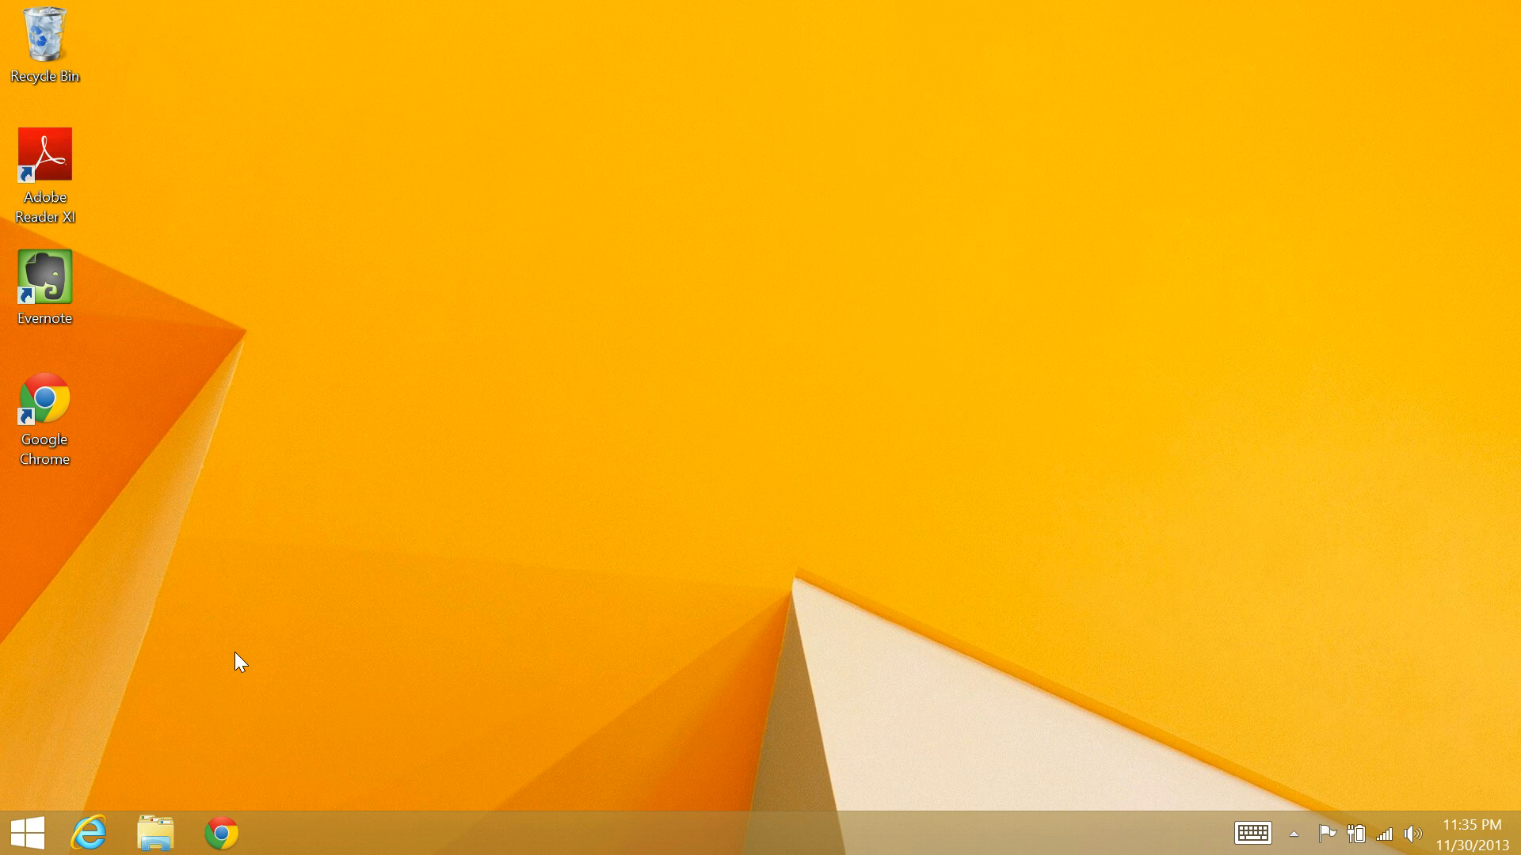
mouse_move(32, 835)
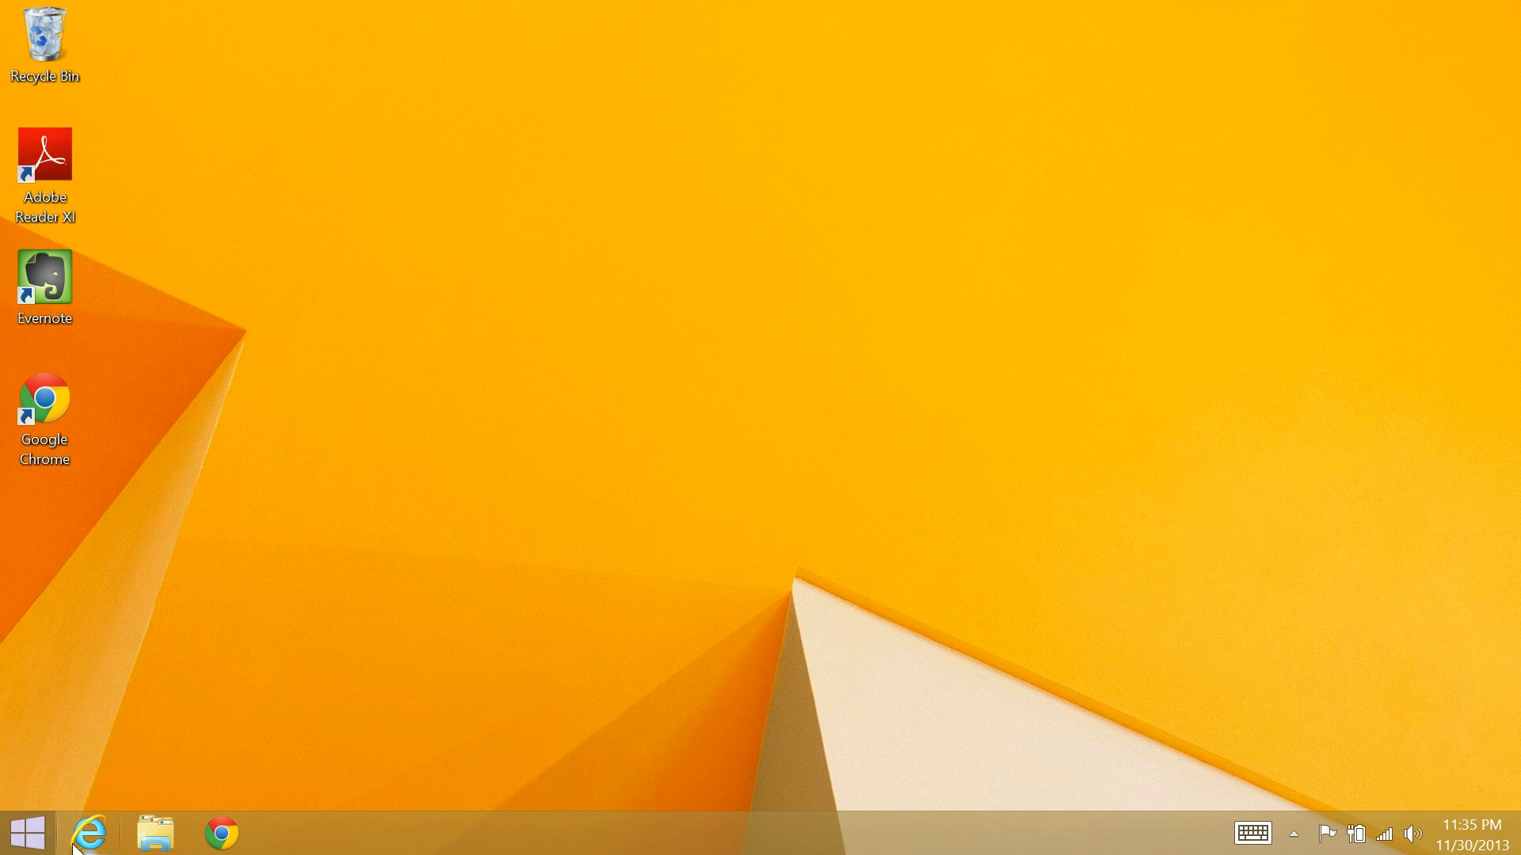
click(89, 832)
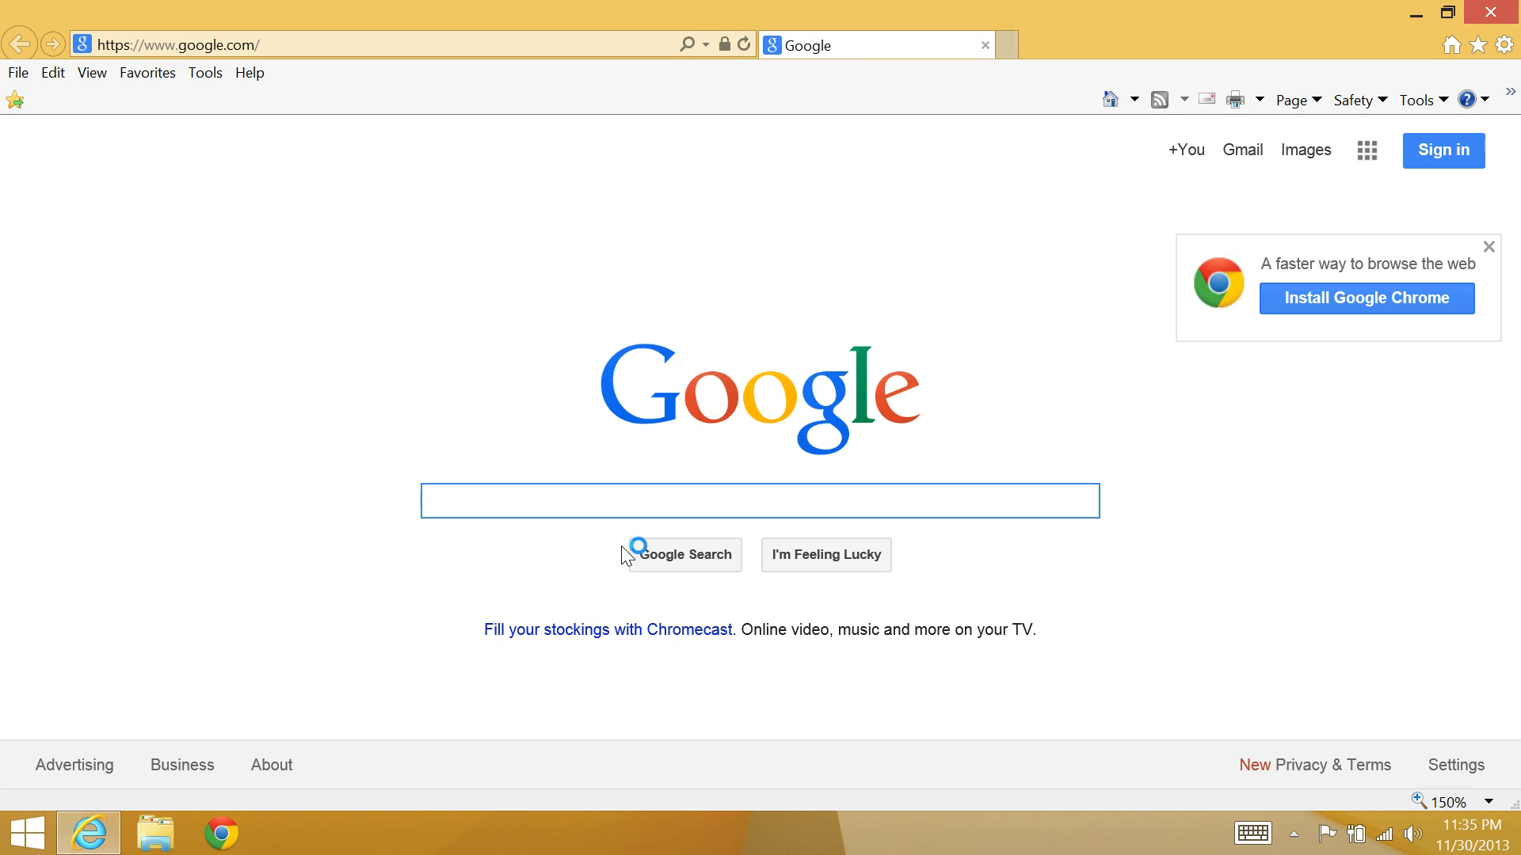
click(759, 500)
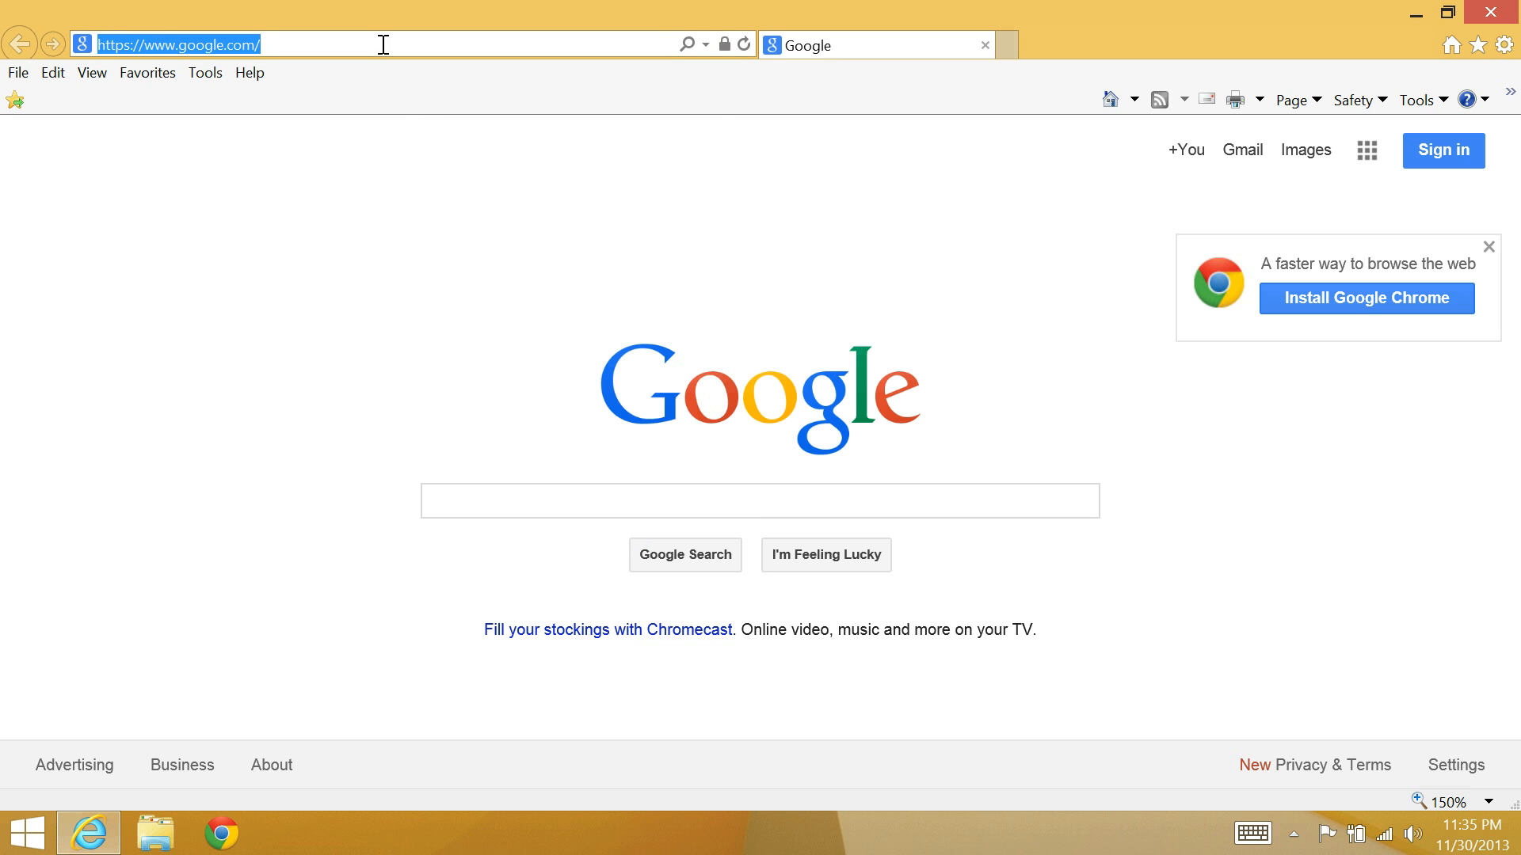
text(classicshell.net/)
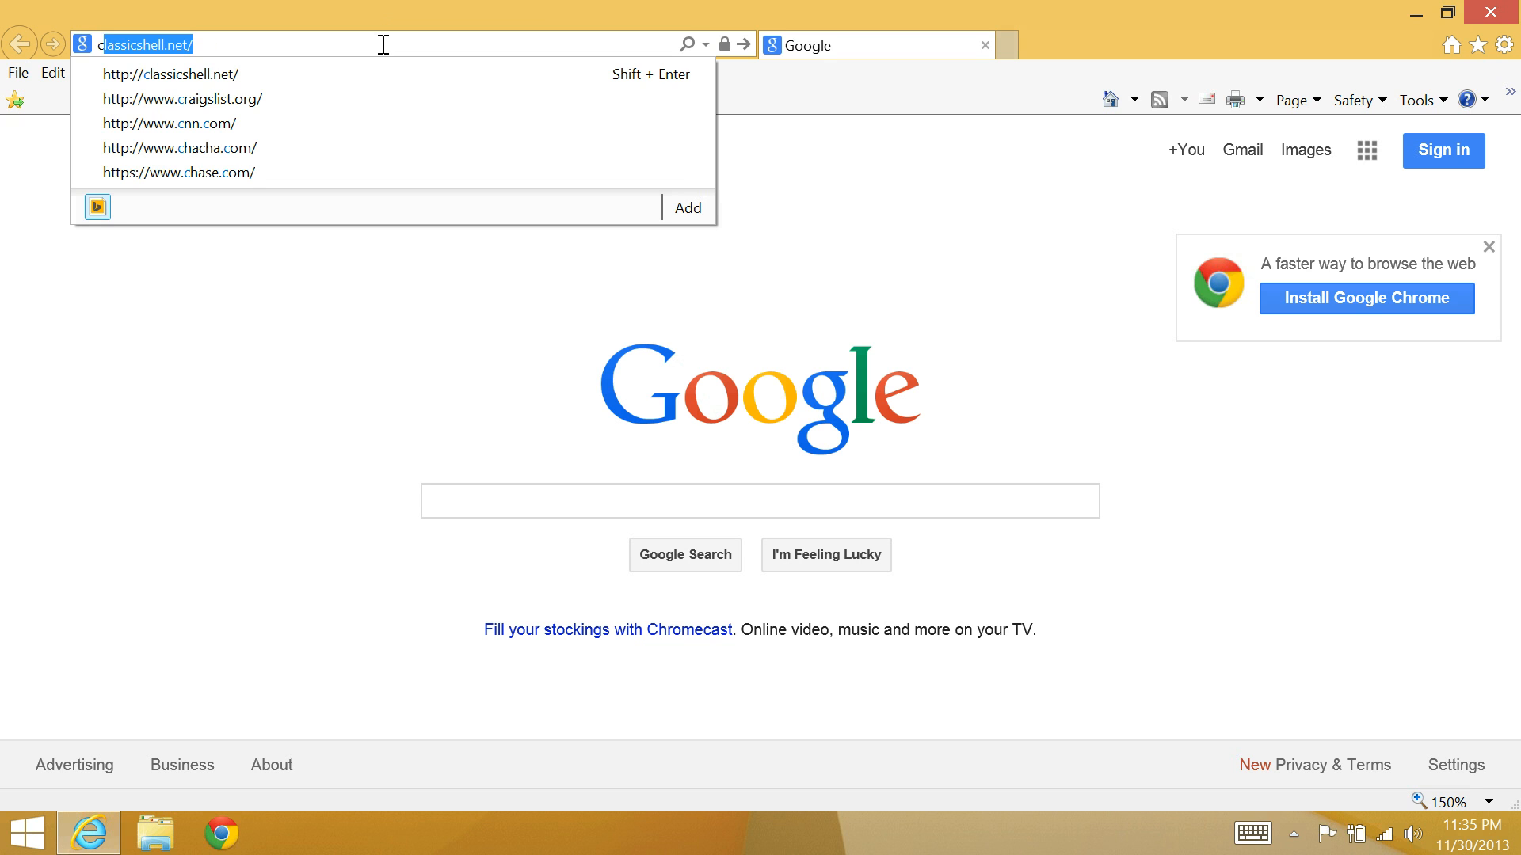
click(193, 75)
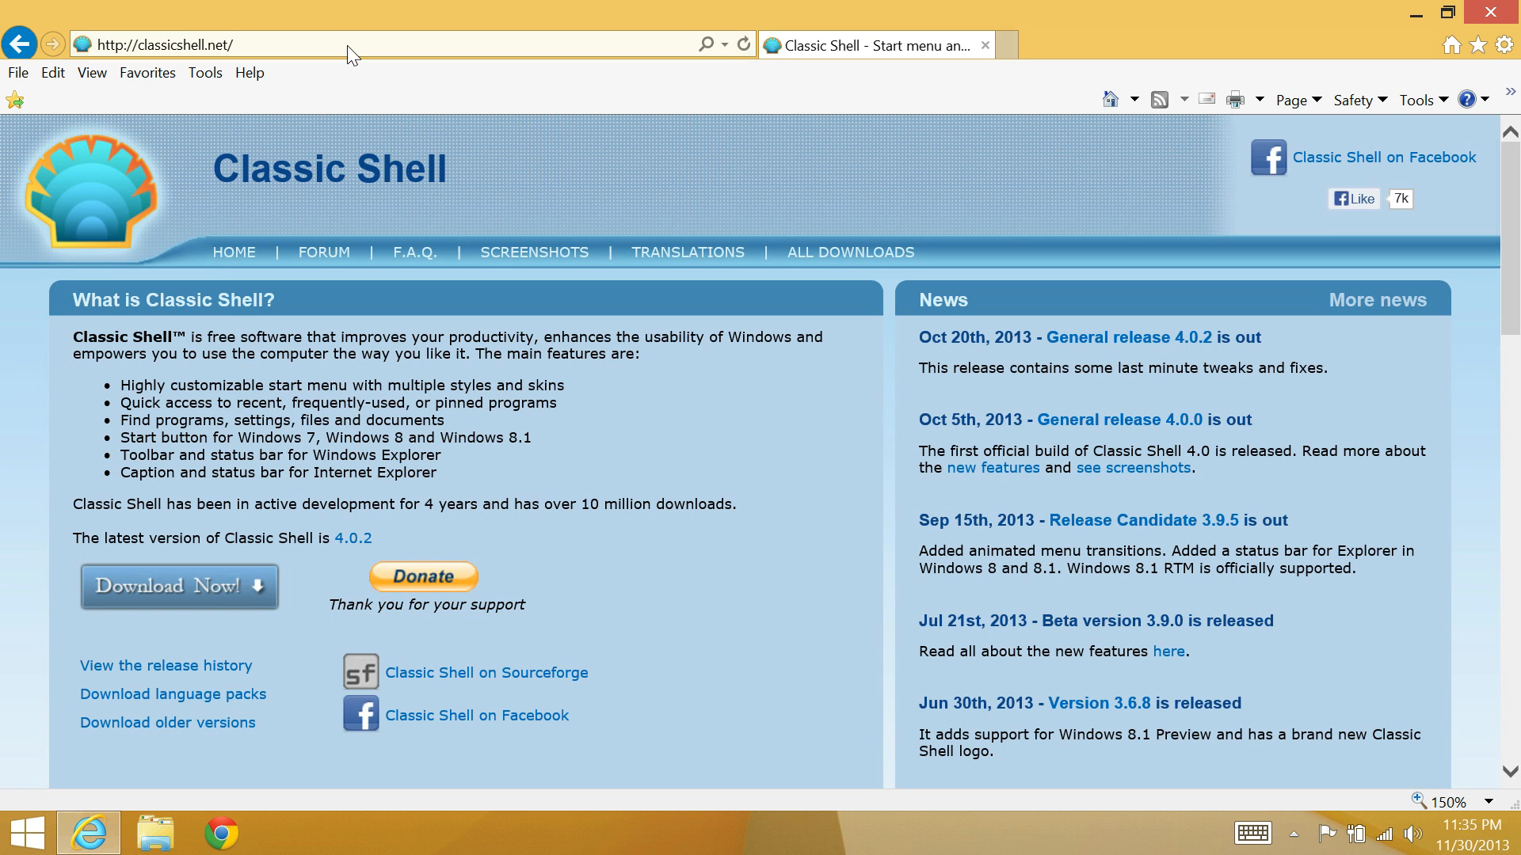
mouse_move(179, 586)
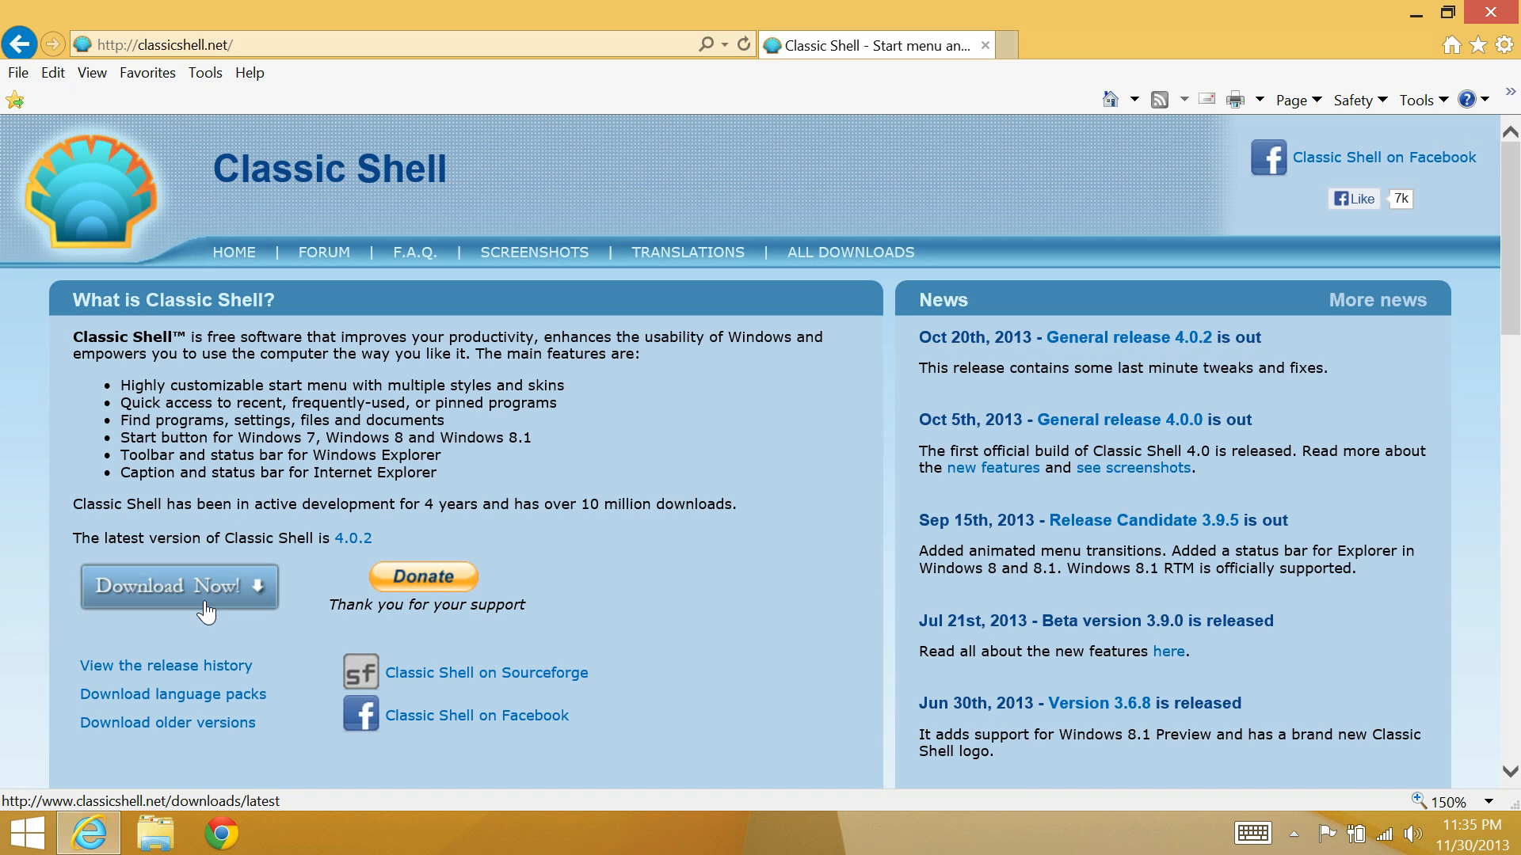
Start the Classic Shell 4.0.2 download with Download Now! and save the setup file.
click(179, 586)
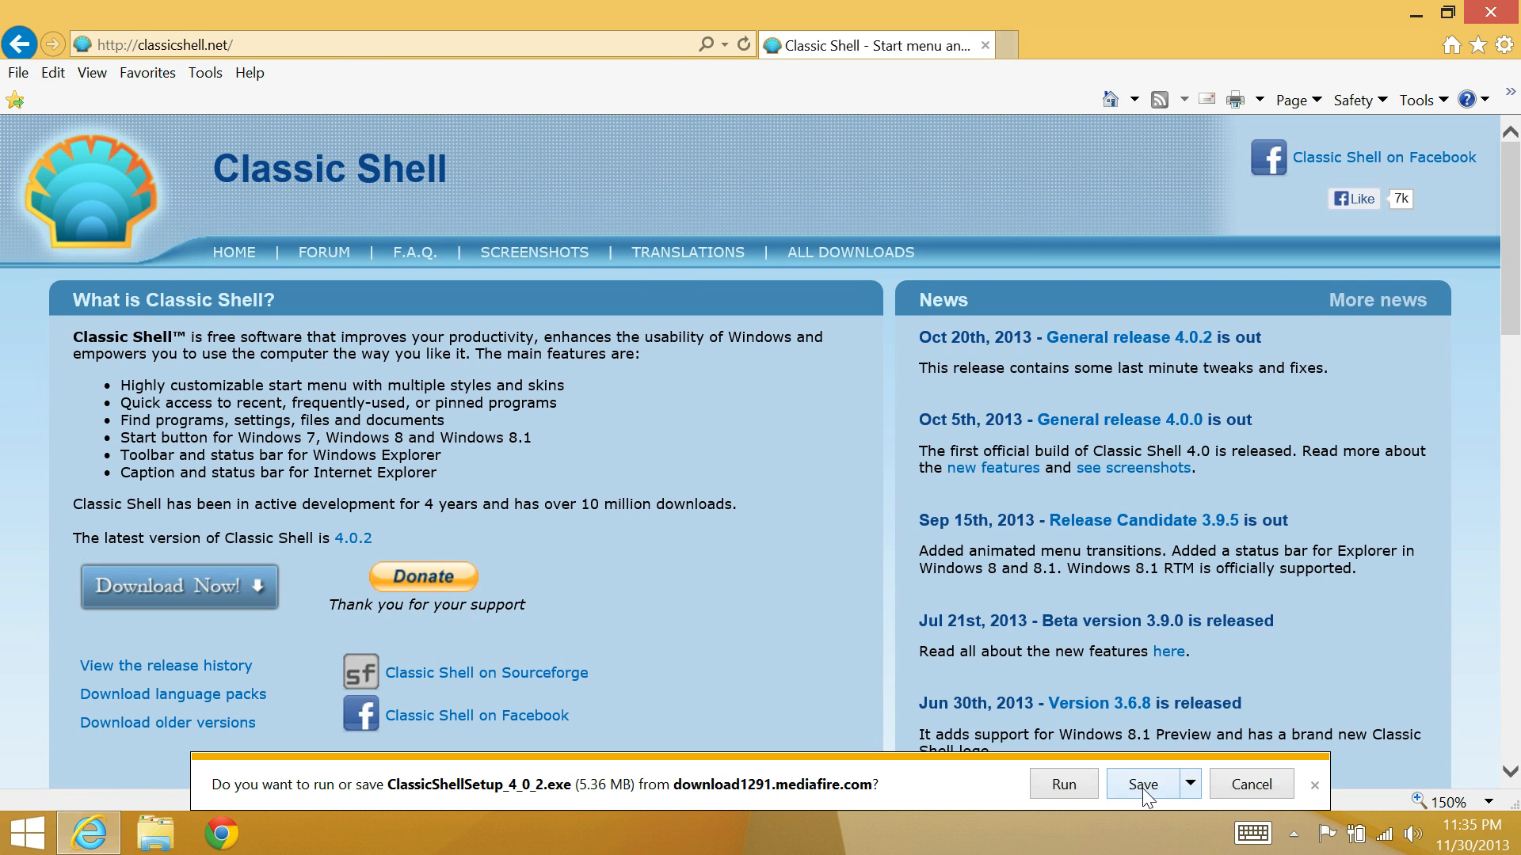
click(1145, 784)
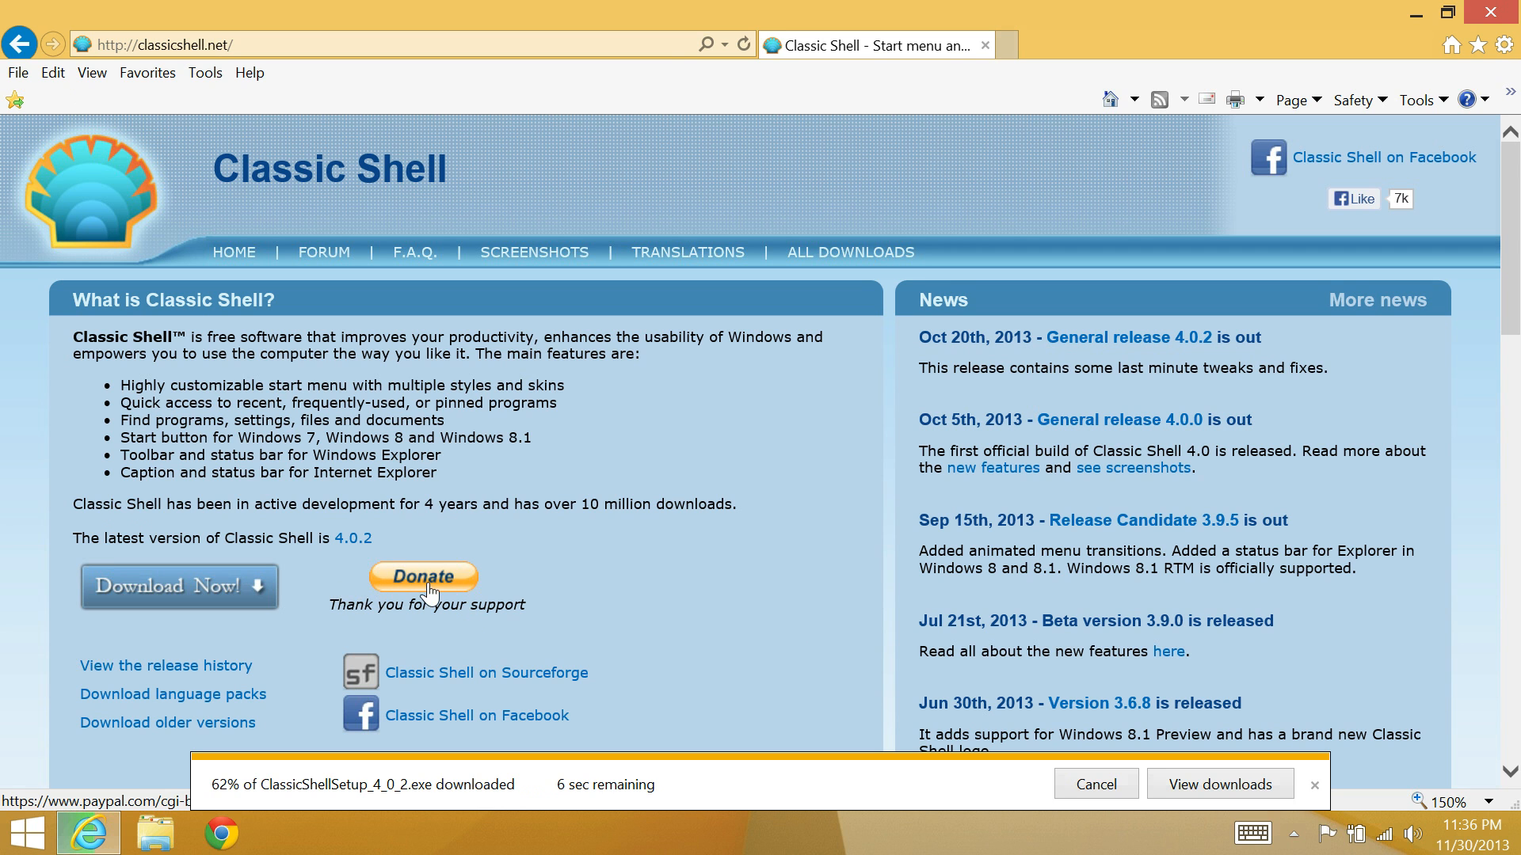
mouse_move(811, 618)
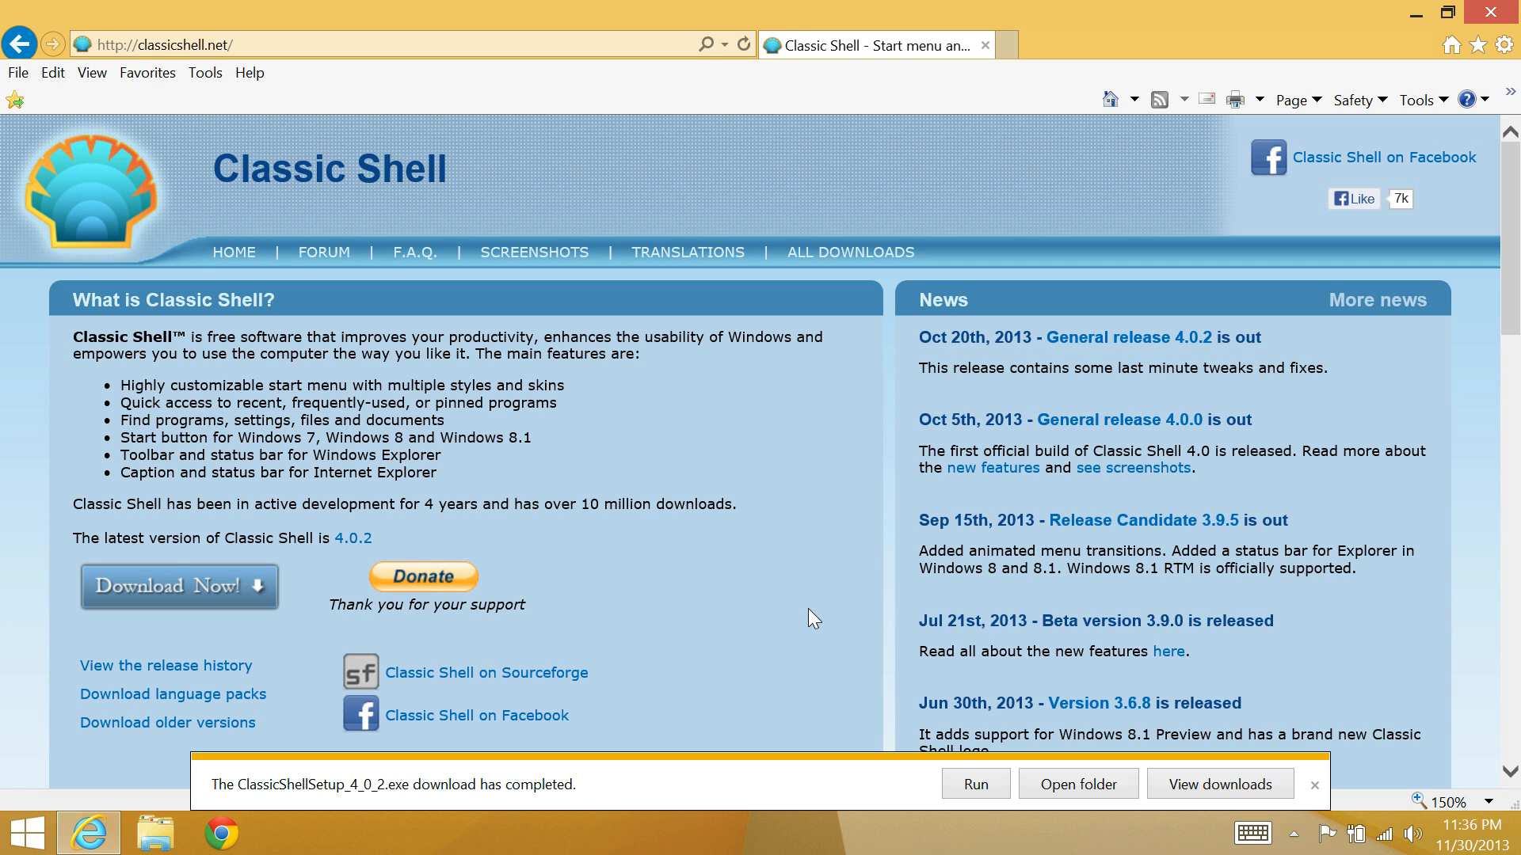
mouse_move(276, 776)
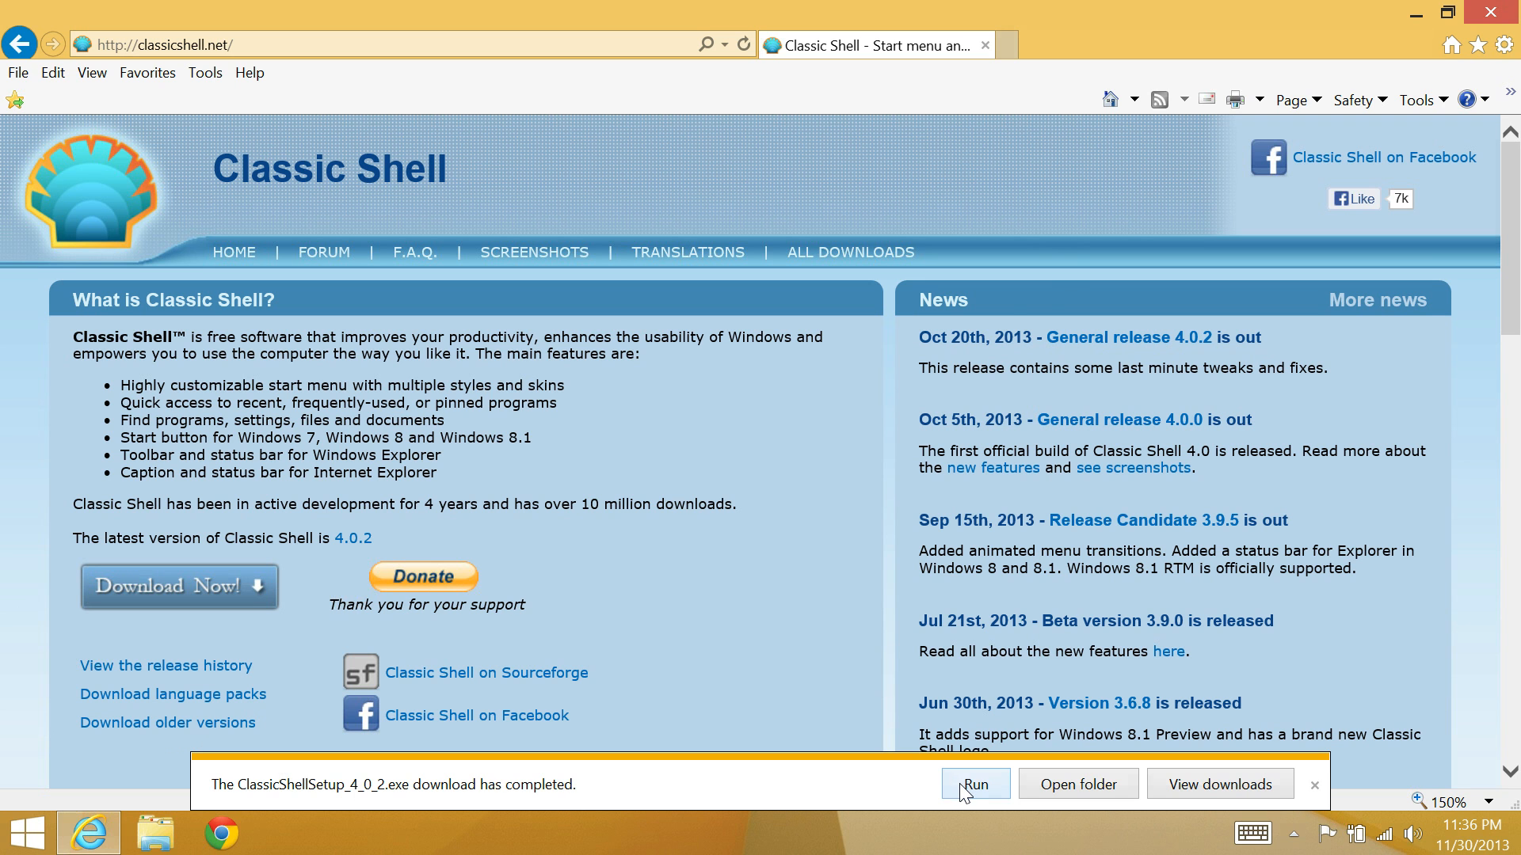
Run the downloaded setup, accept the licence terms and continue to Custom Setup.
click(972, 784)
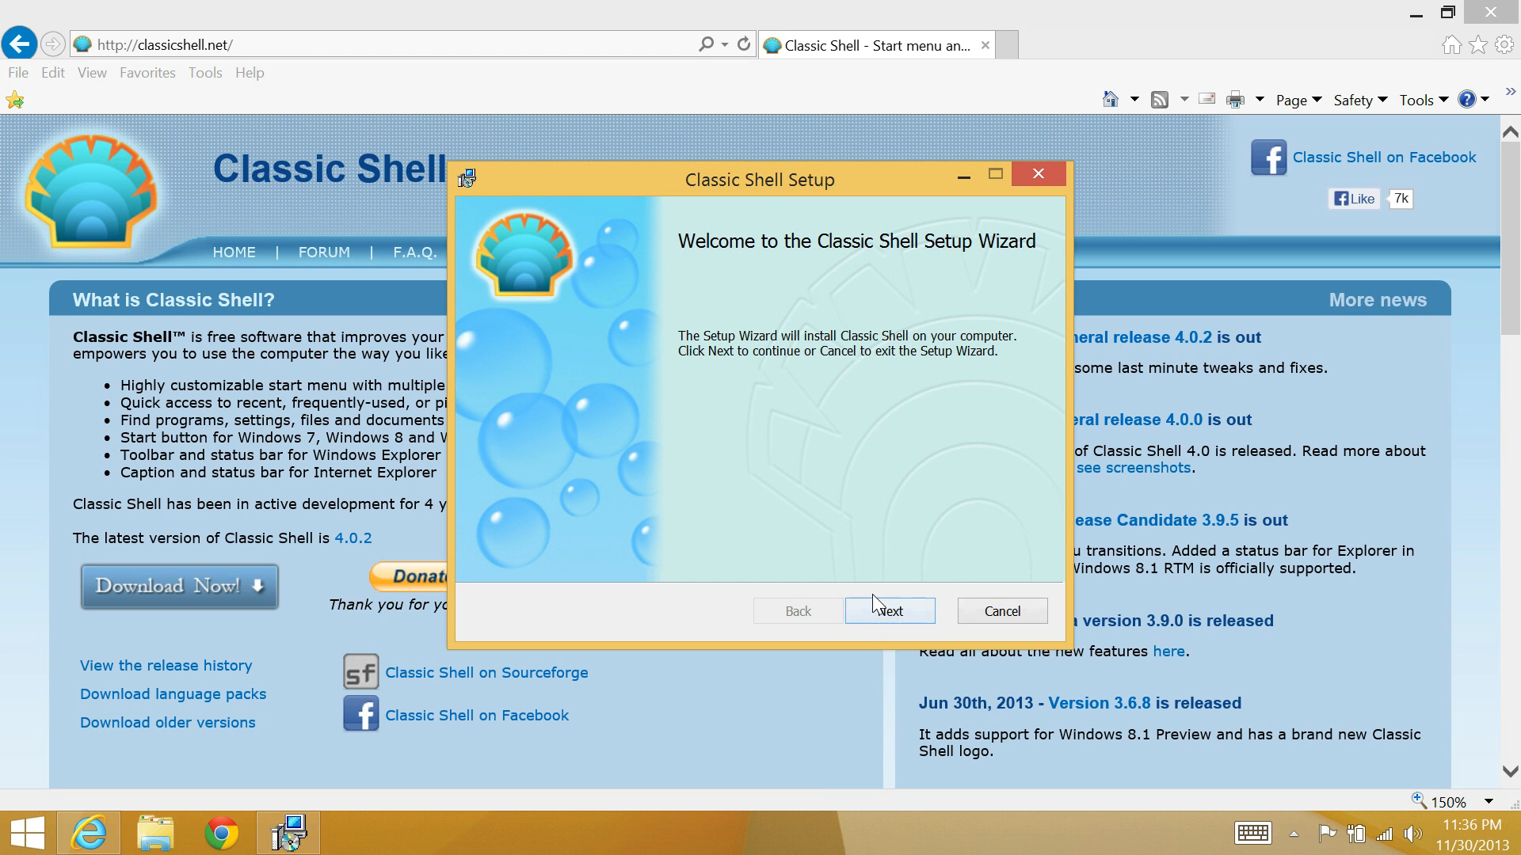
click(887, 612)
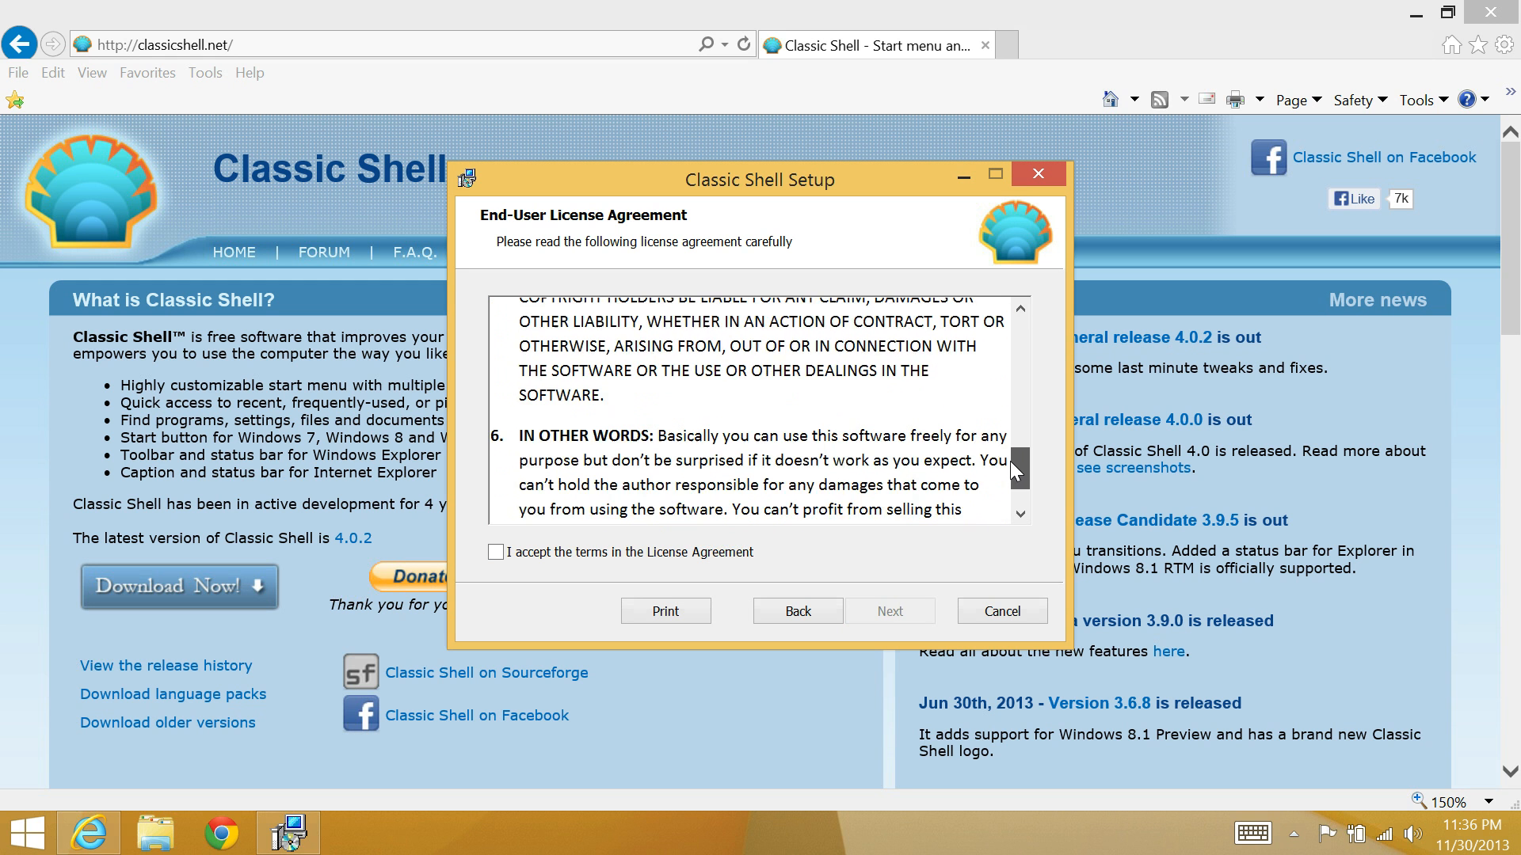
scroll(down, 3)
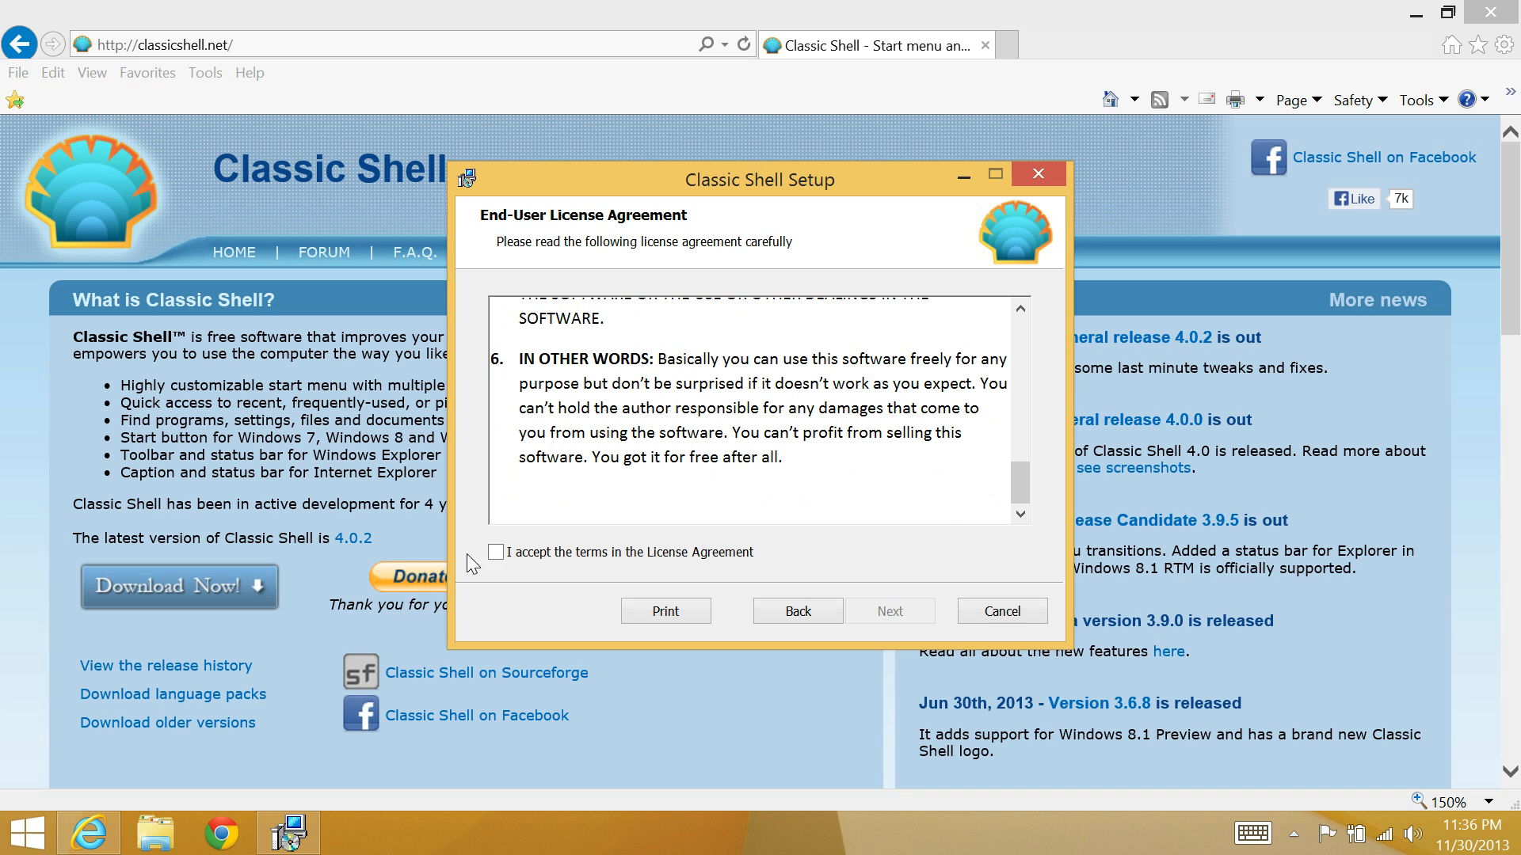
click(496, 551)
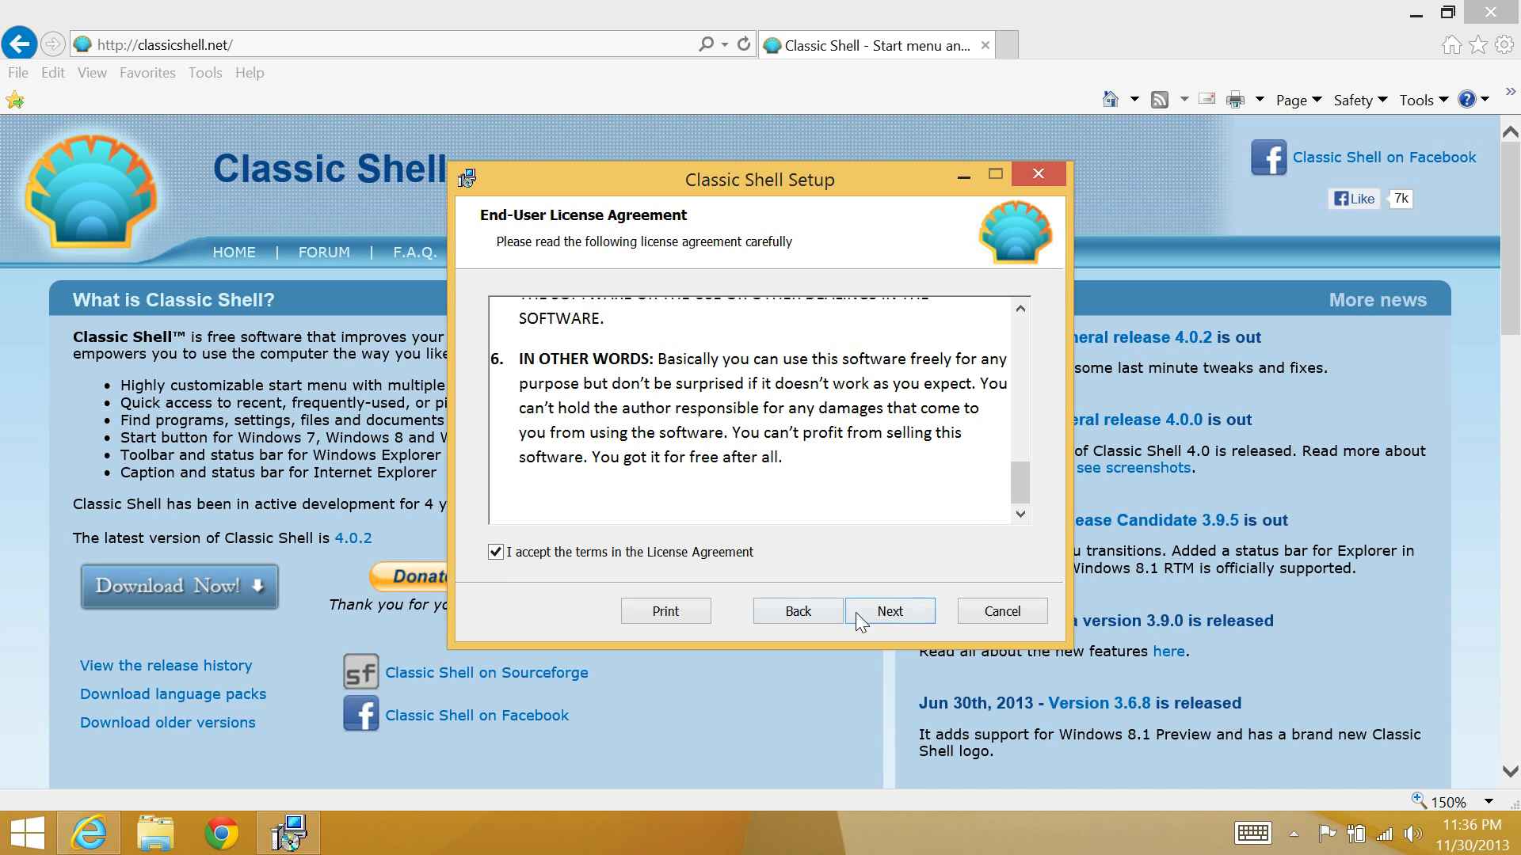
click(887, 612)
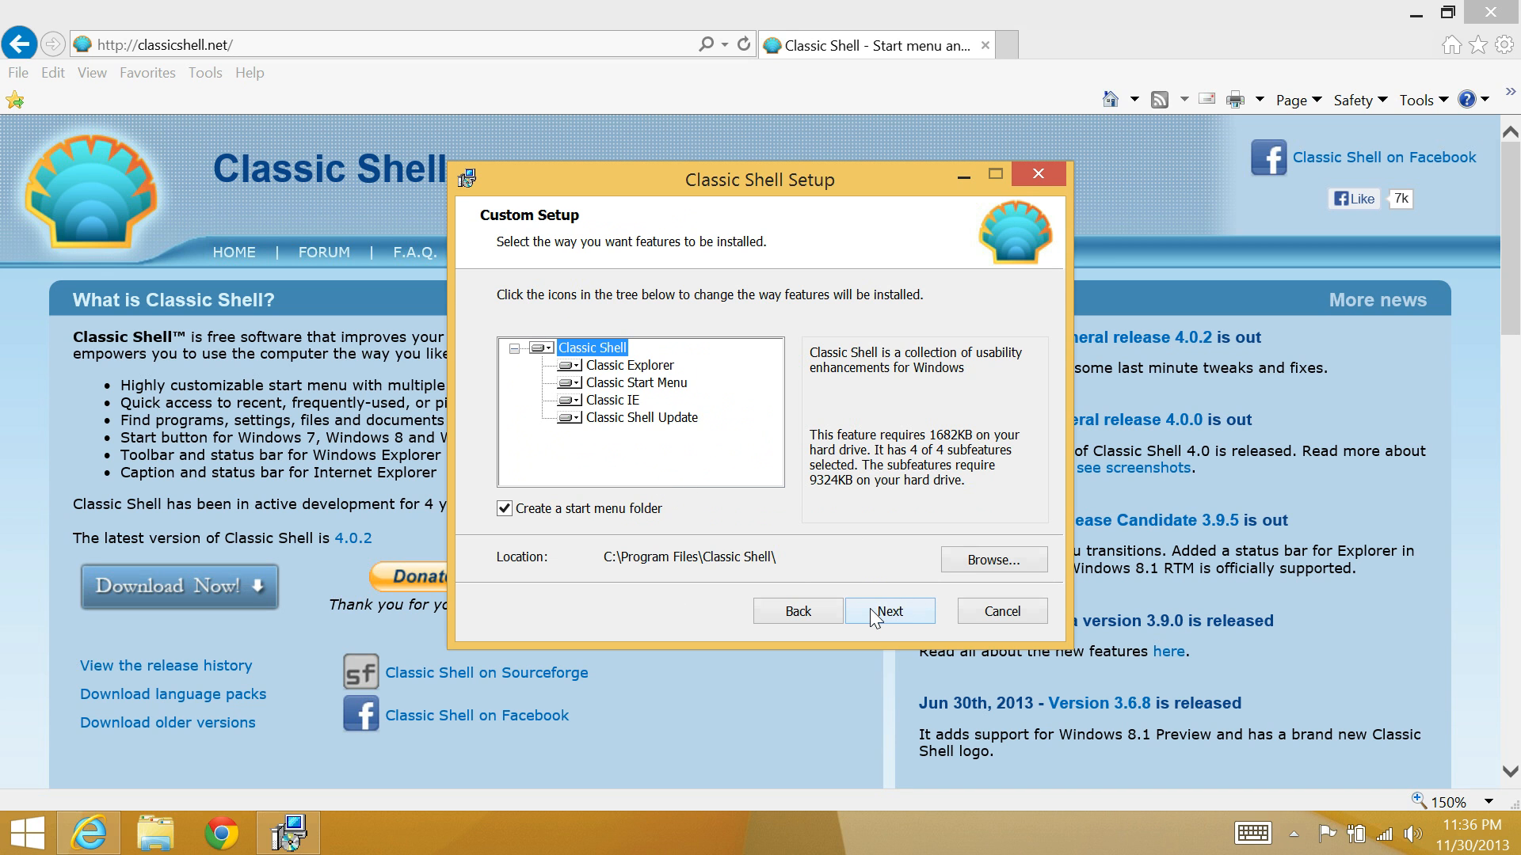
Install with default features, untick View Readme file, and finish the wizard.
click(887, 612)
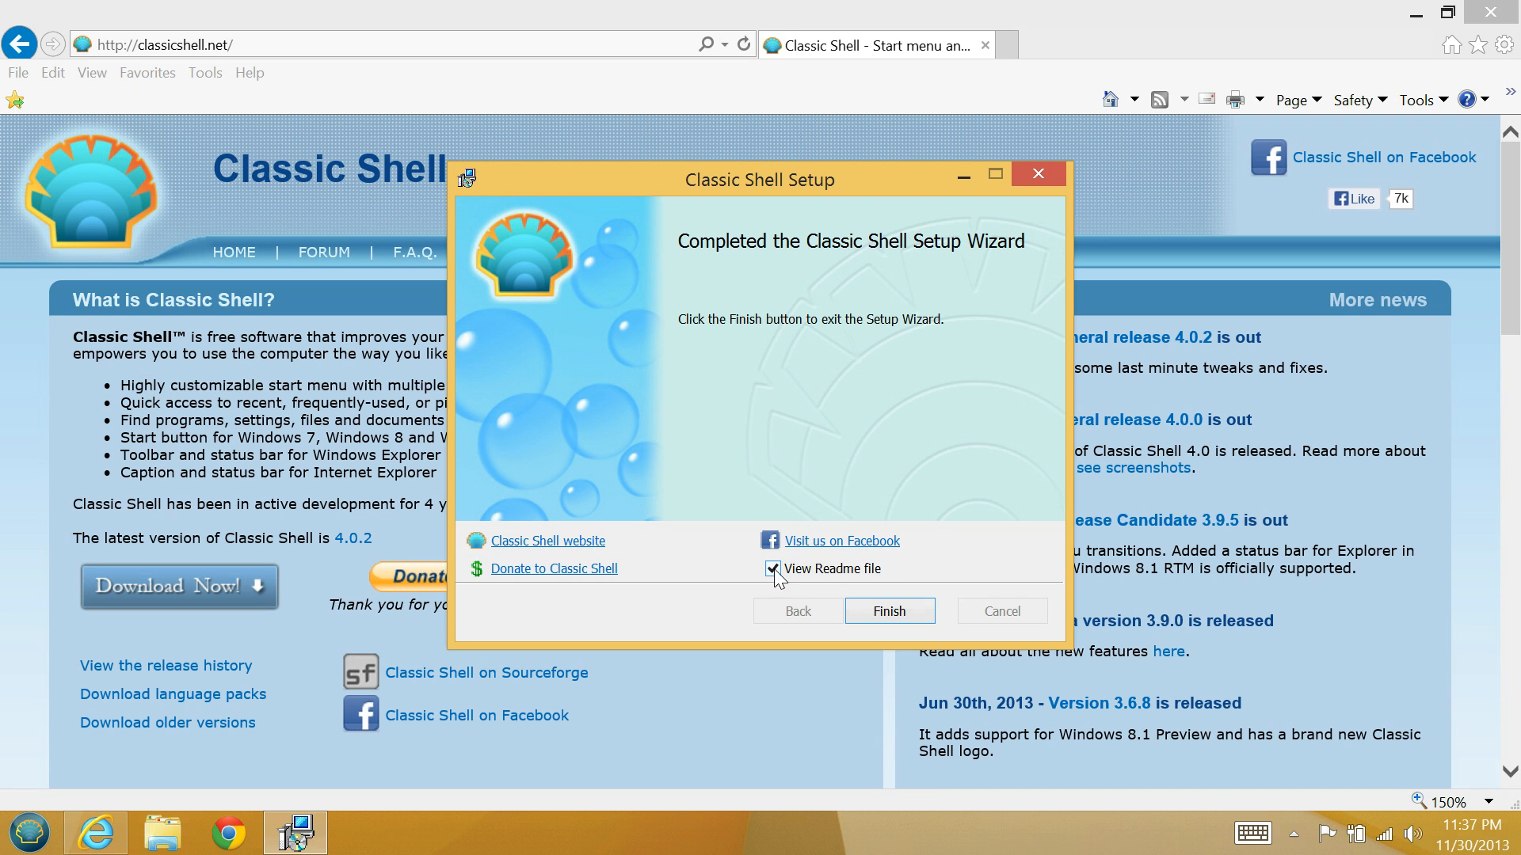
click(773, 569)
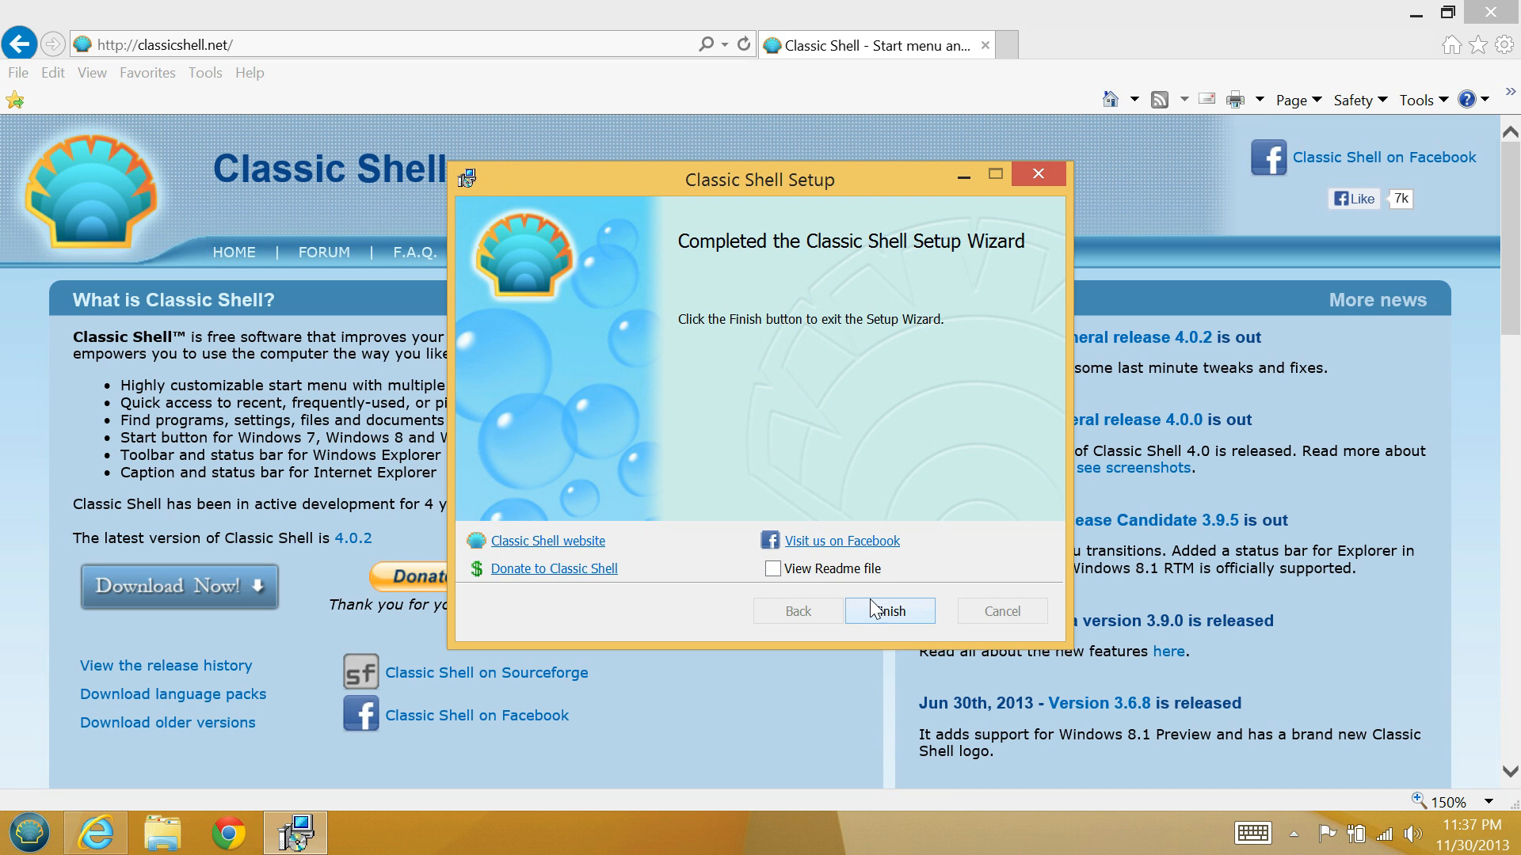
mouse_move(840, 595)
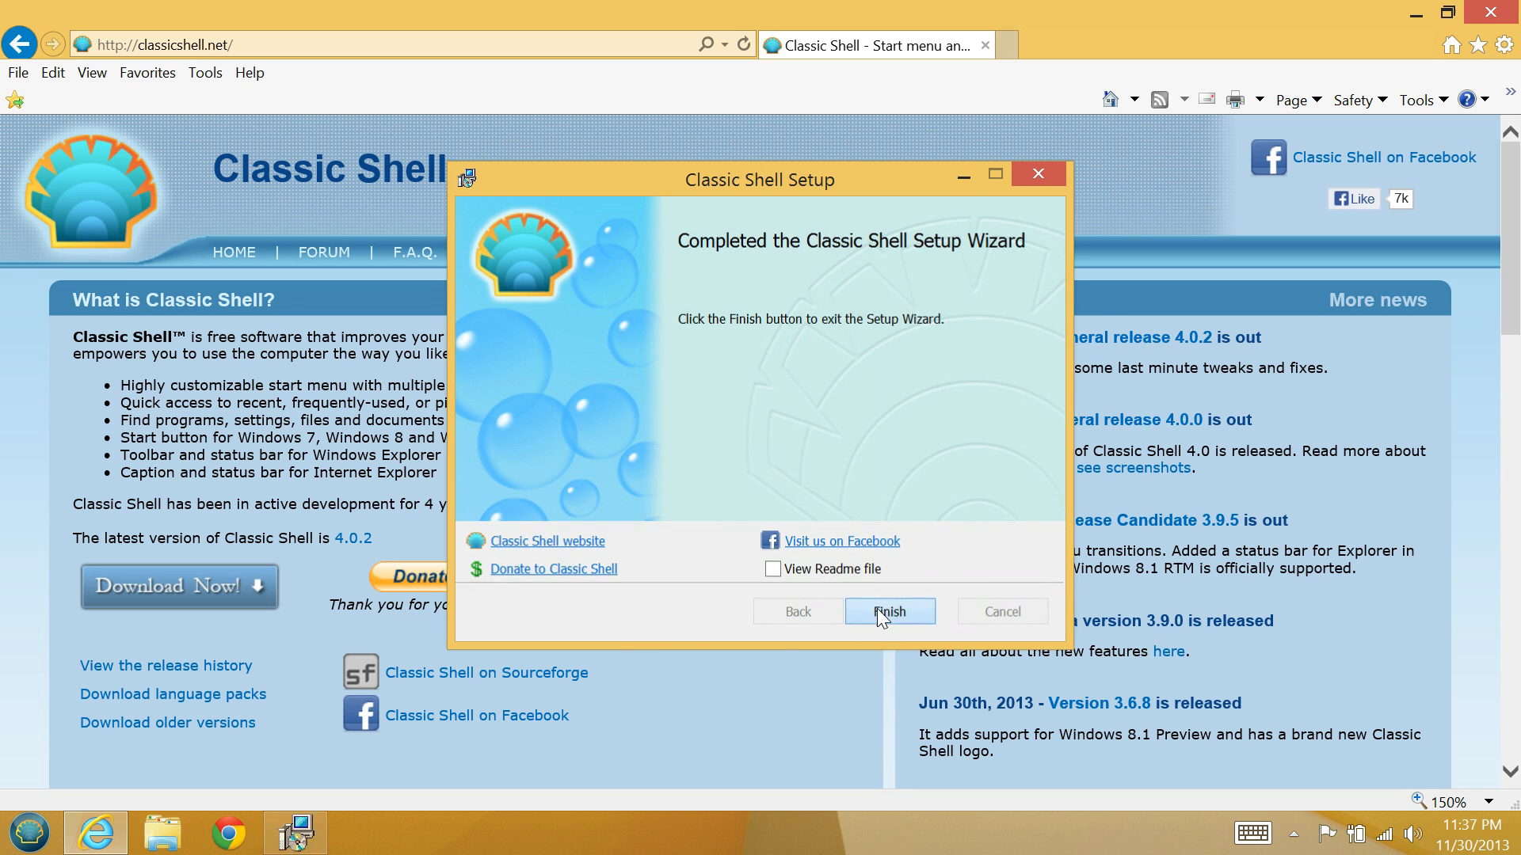
click(887, 611)
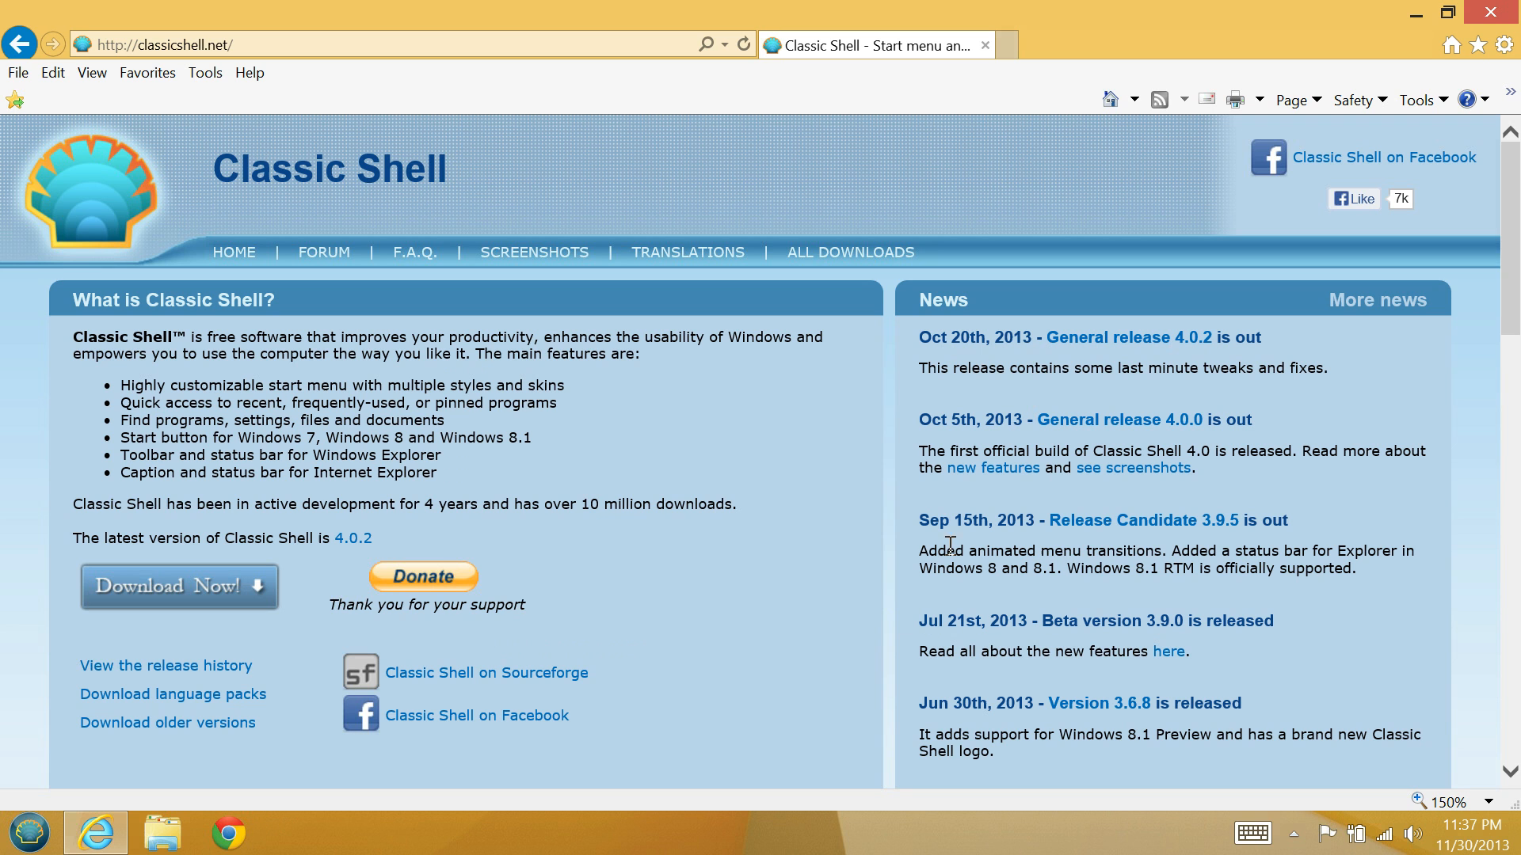
mouse_move(27, 828)
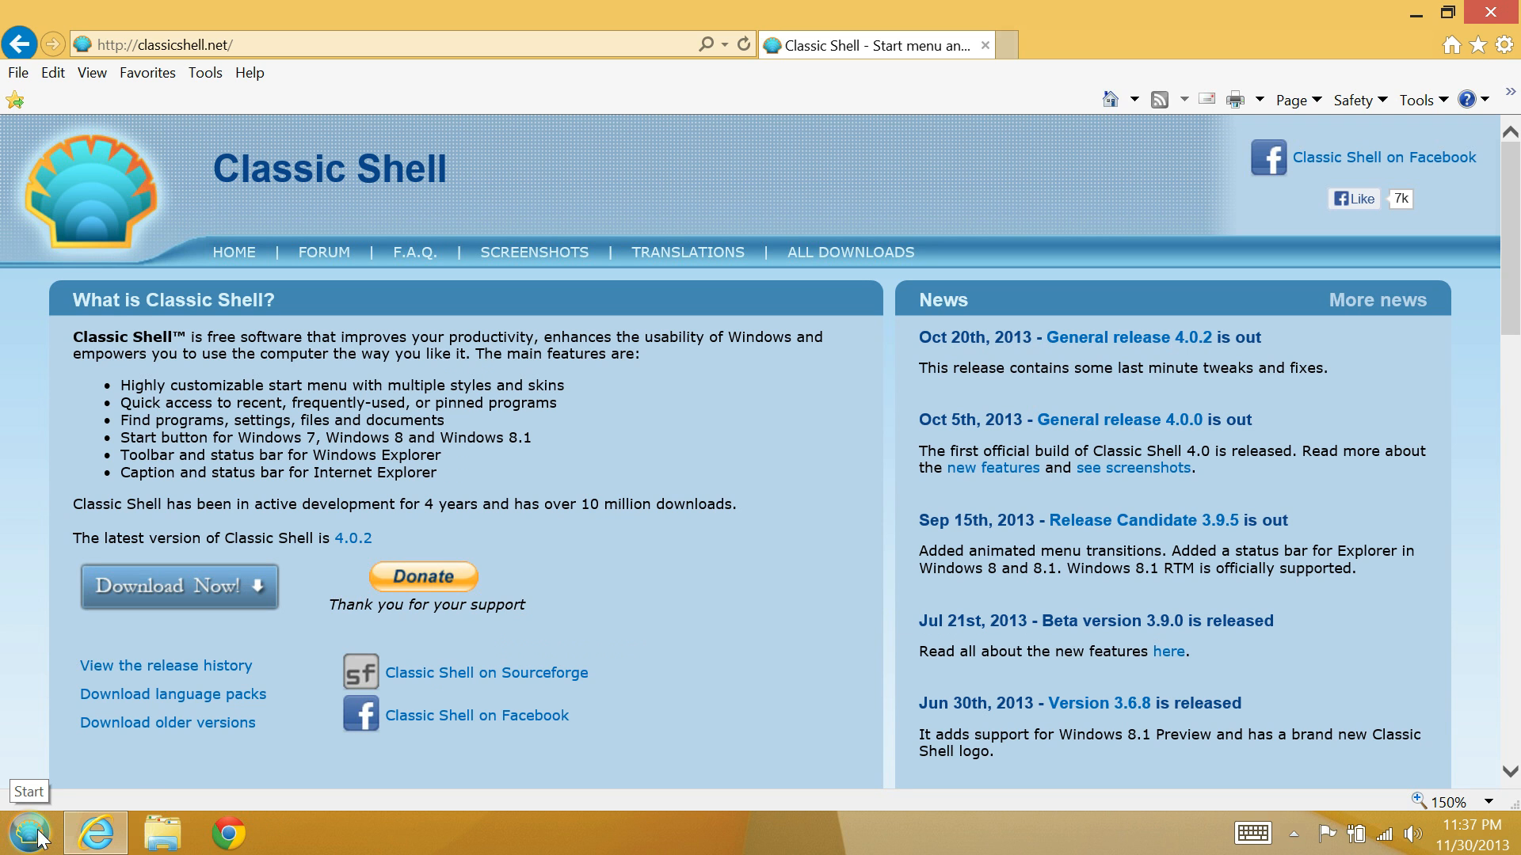
Use the new taskbar Start orb to show the classic menu's All Programs list.
click(32, 835)
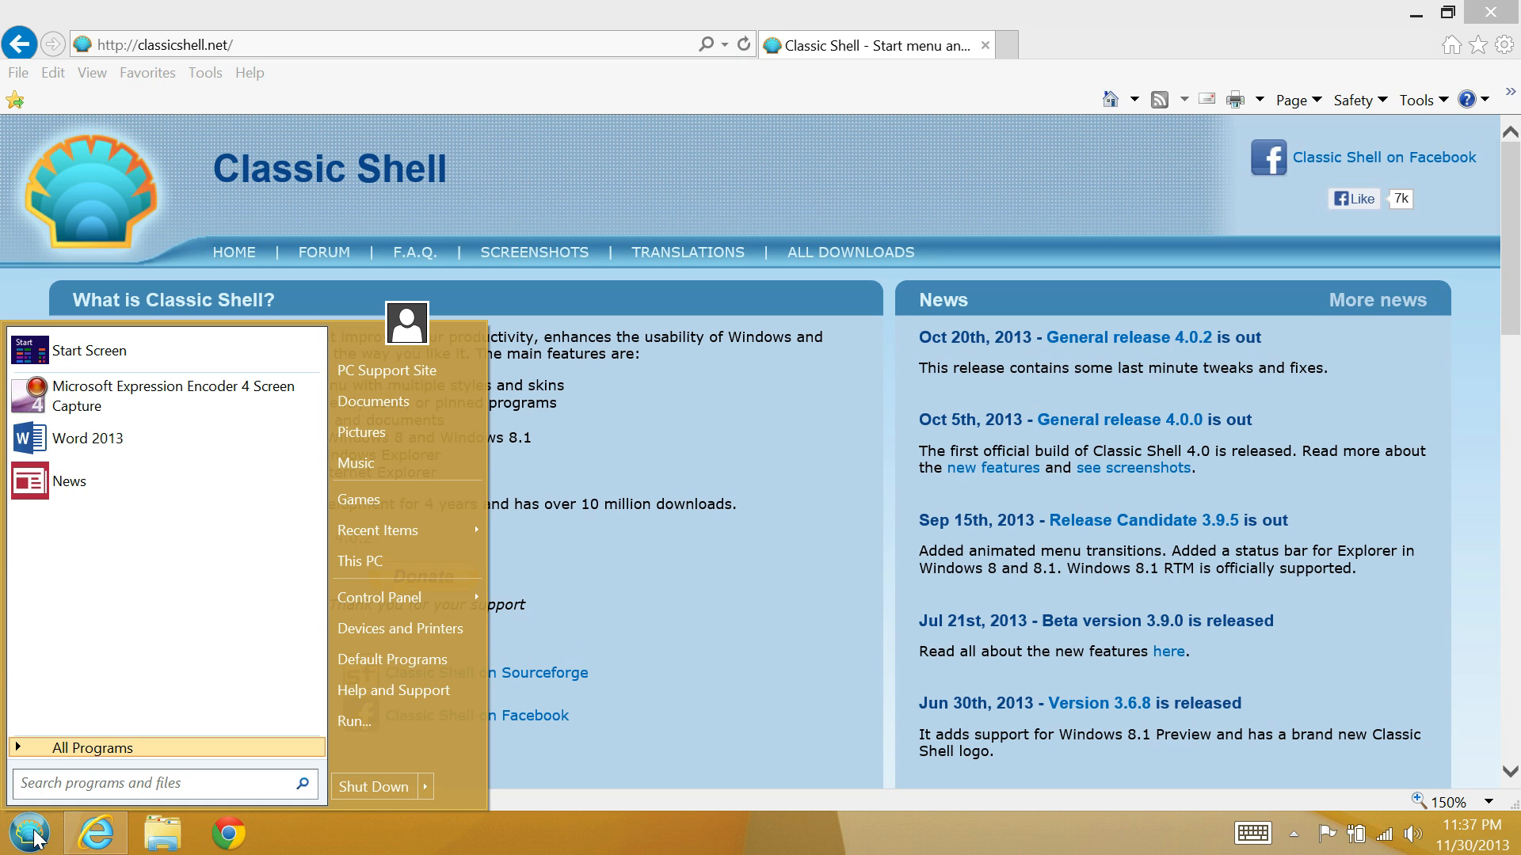
click(92, 746)
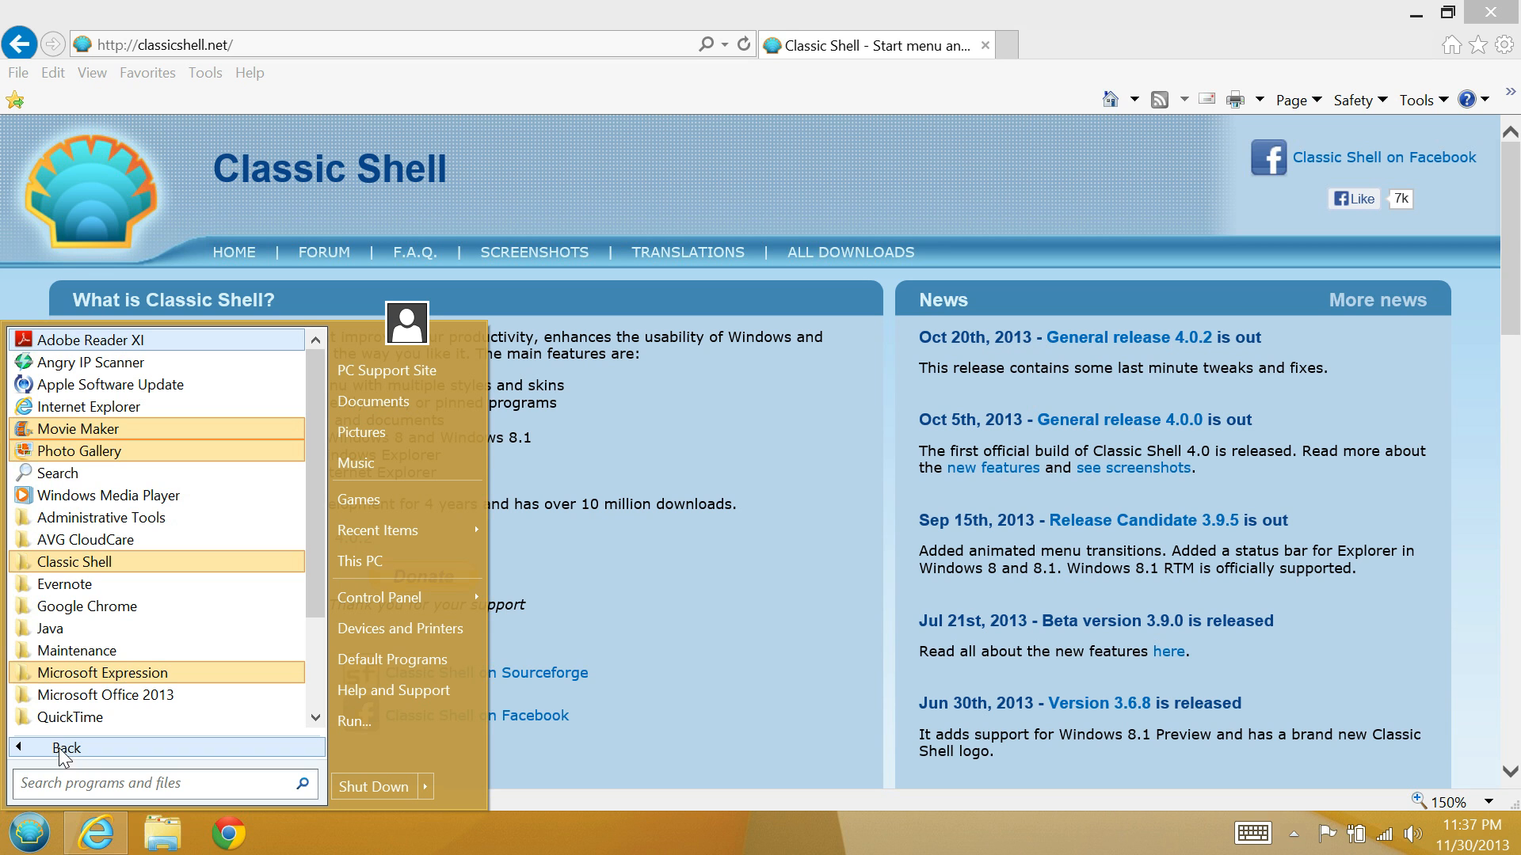
mouse_move(360, 500)
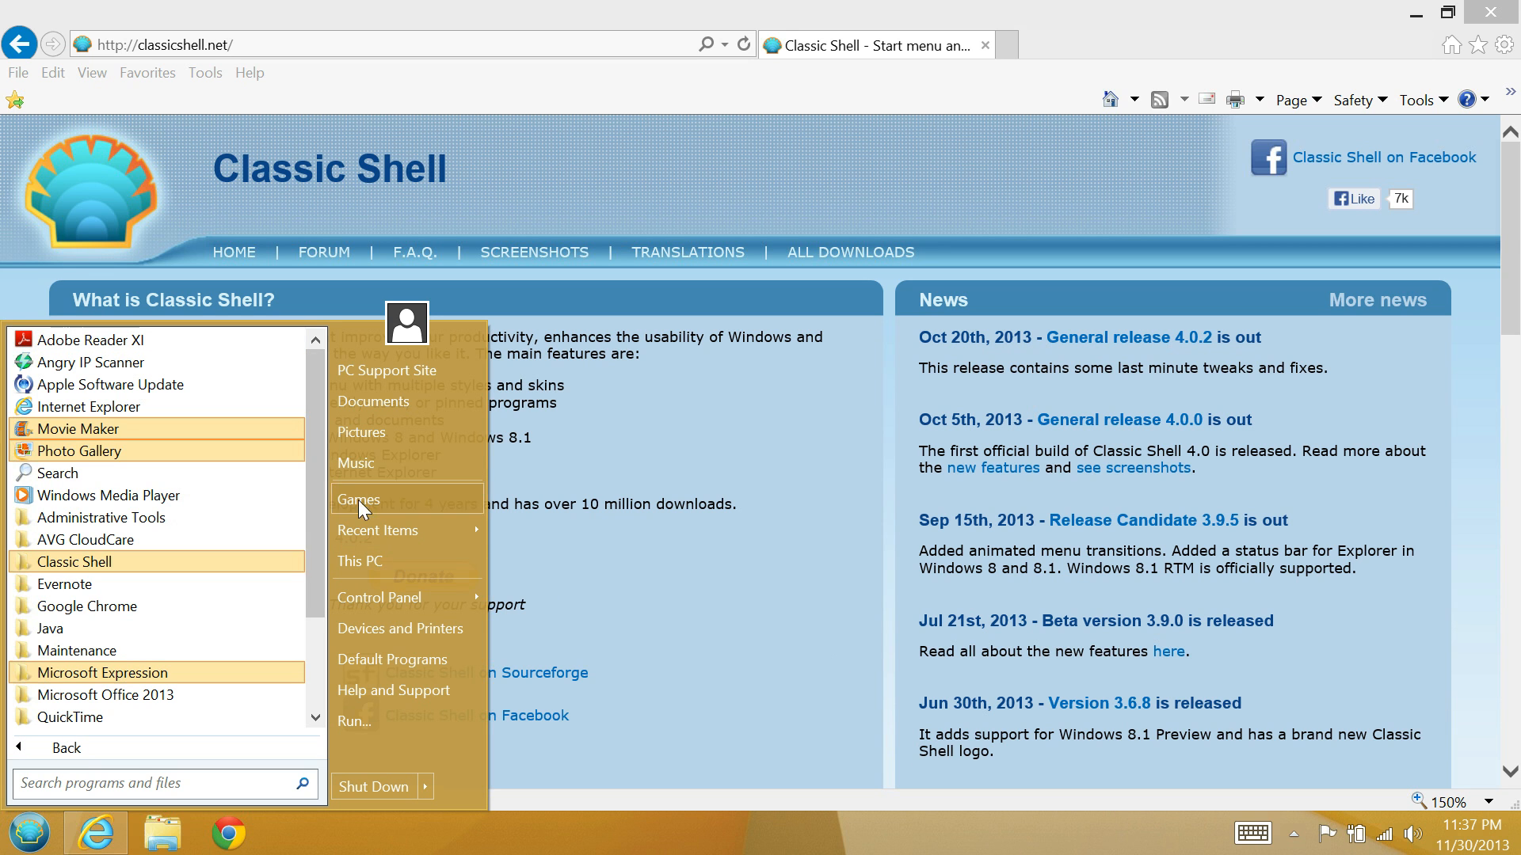
mouse_move(385, 567)
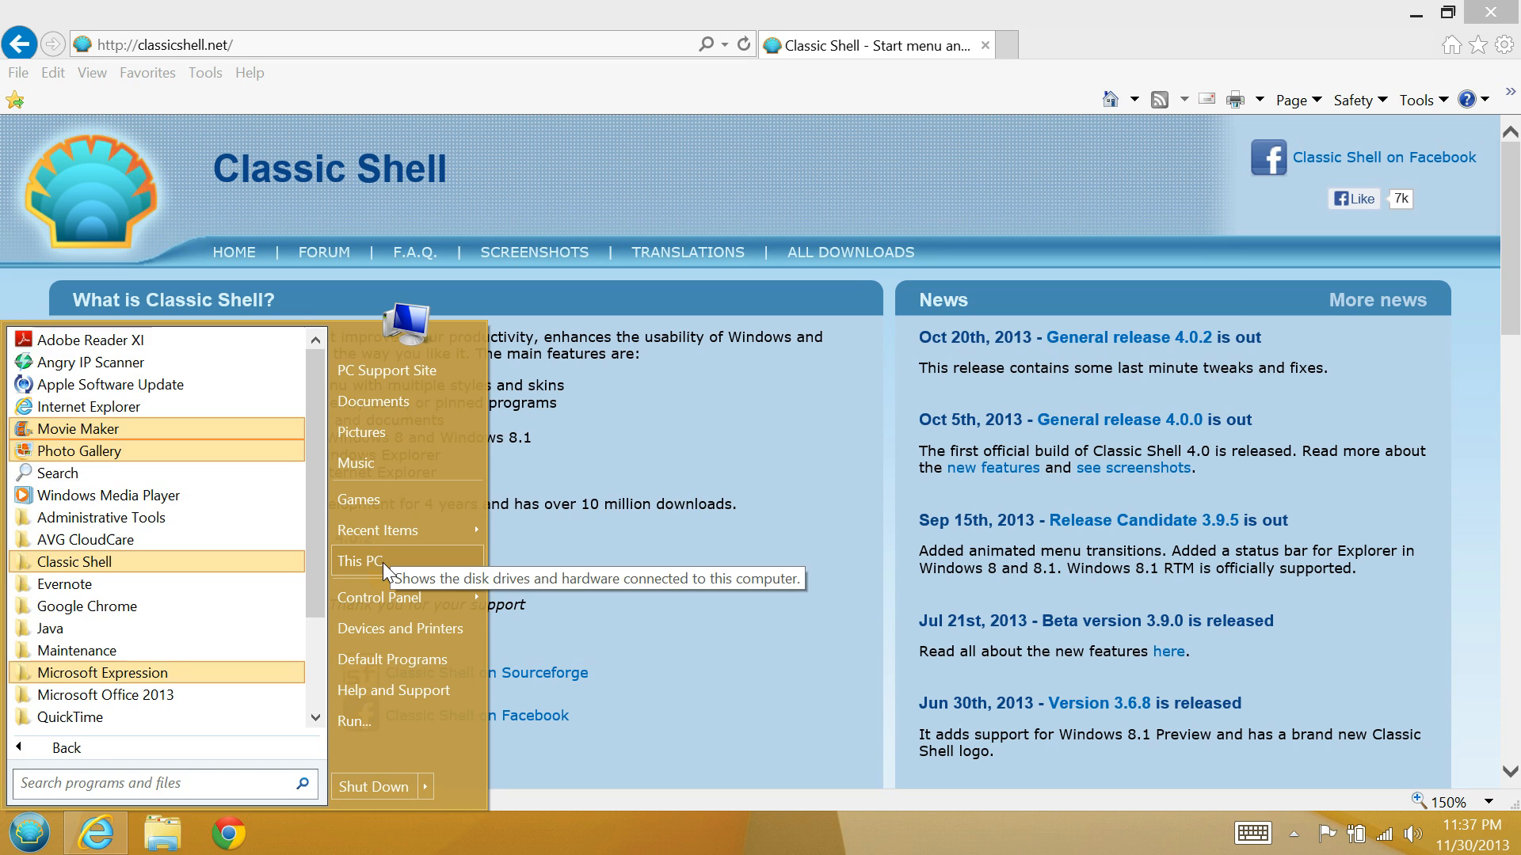
View This PC's folders and drives from the Start menu, then close the window.
click(360, 561)
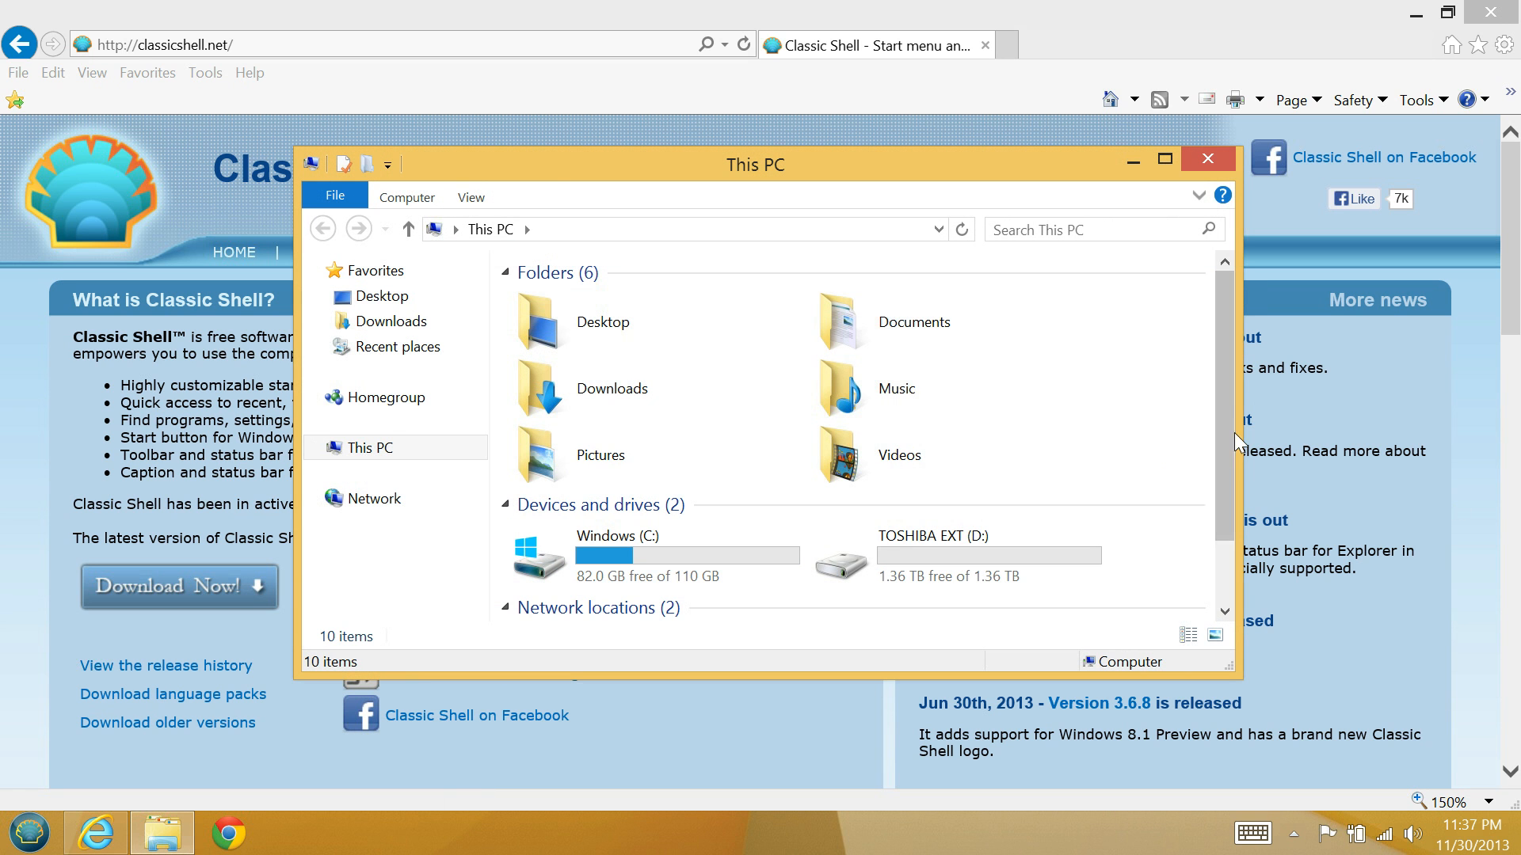
scroll(down, 3)
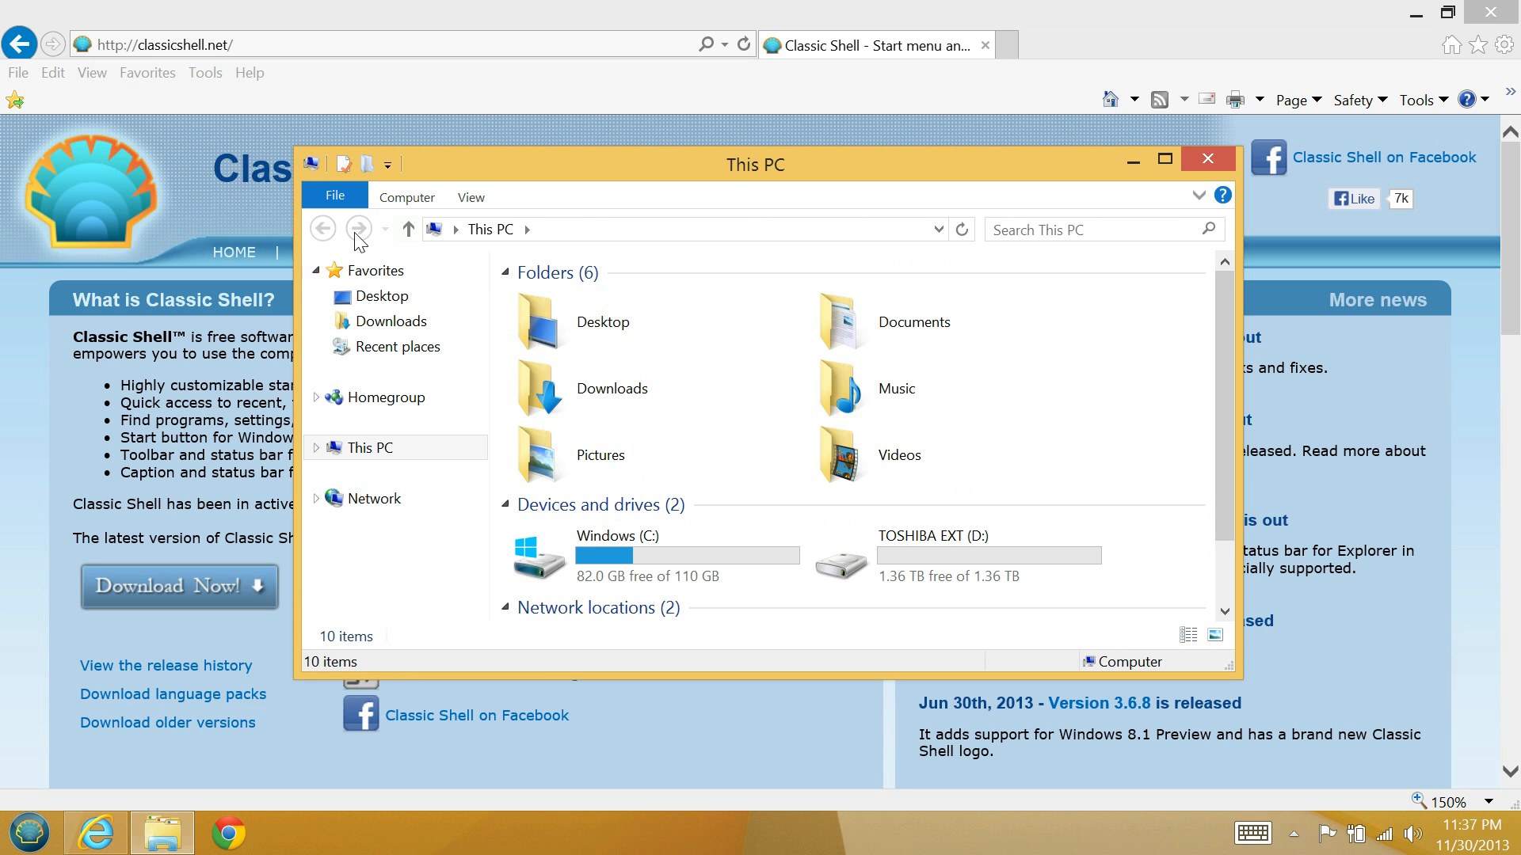
click(1208, 158)
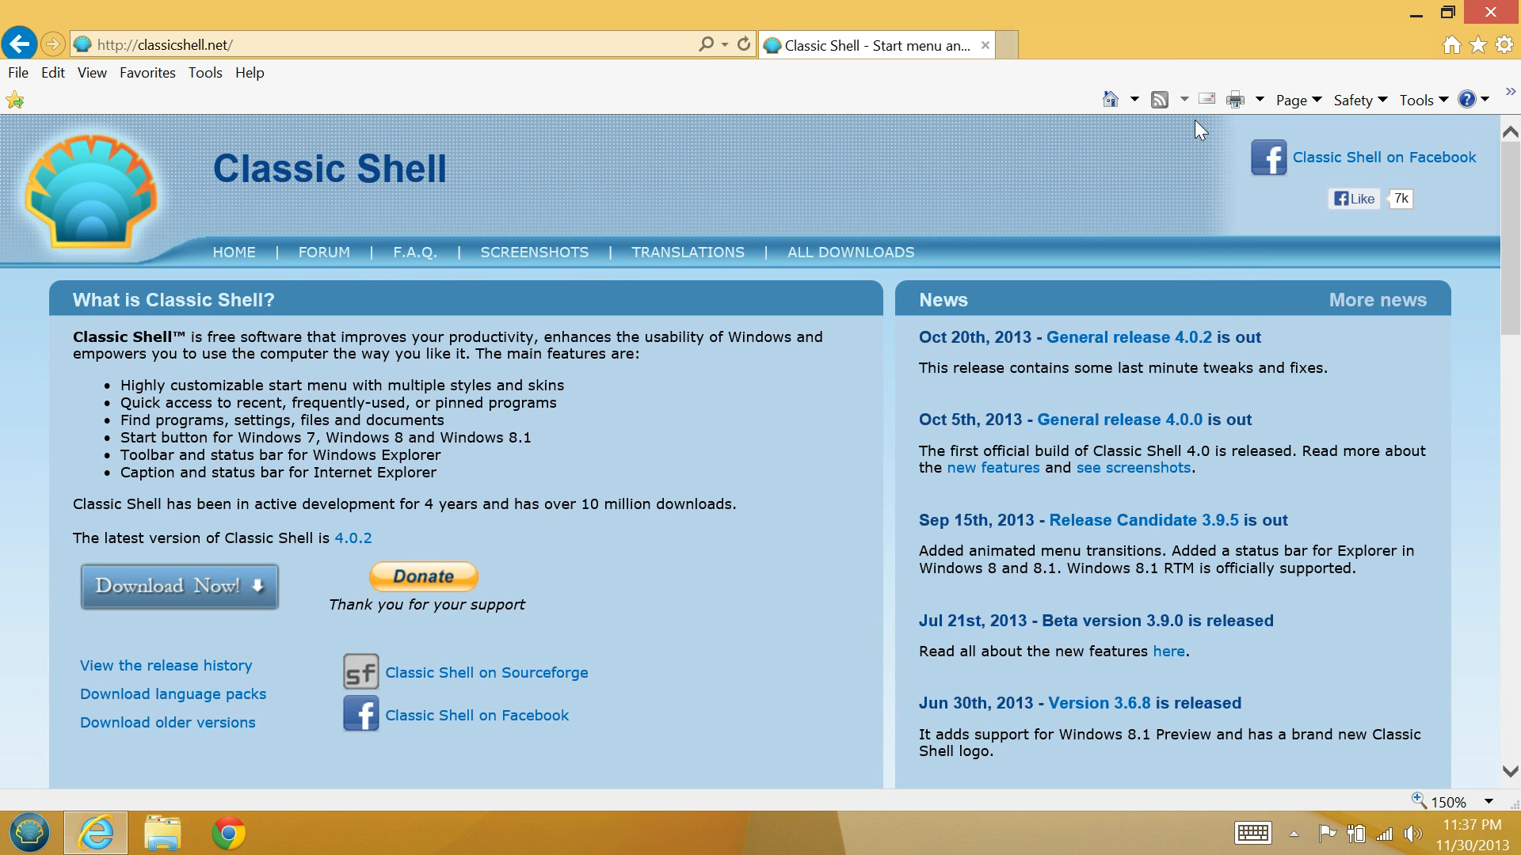